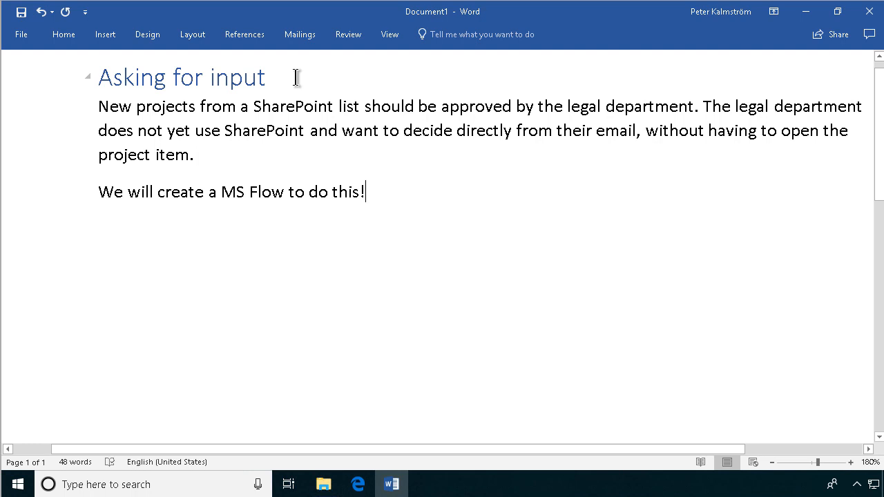
mouse_move(379, 192)
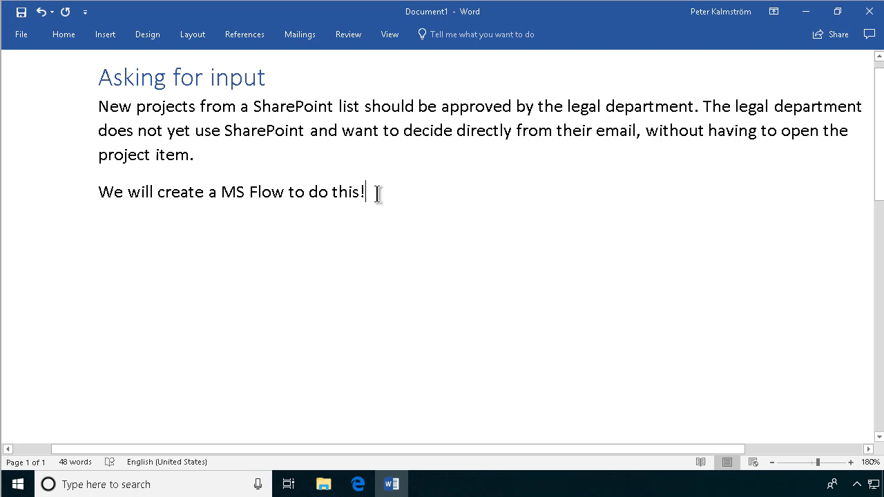
mouse_move(136, 104)
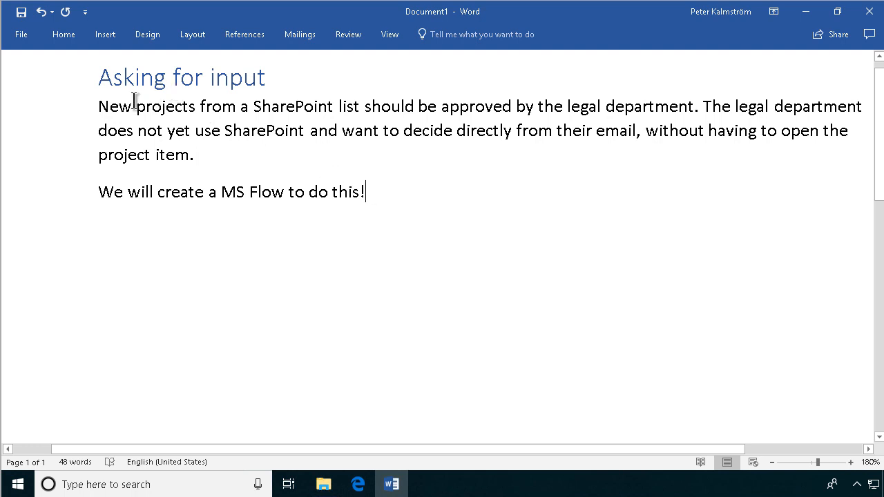
mouse_move(176, 119)
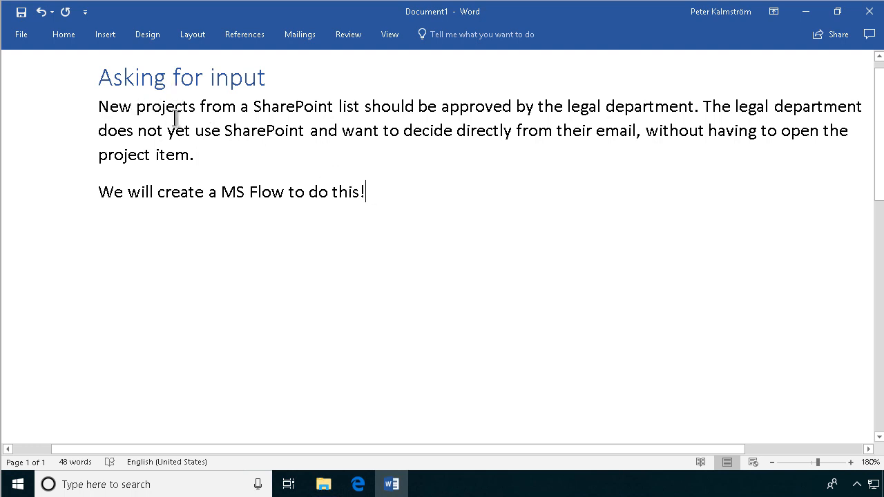
mouse_move(357, 483)
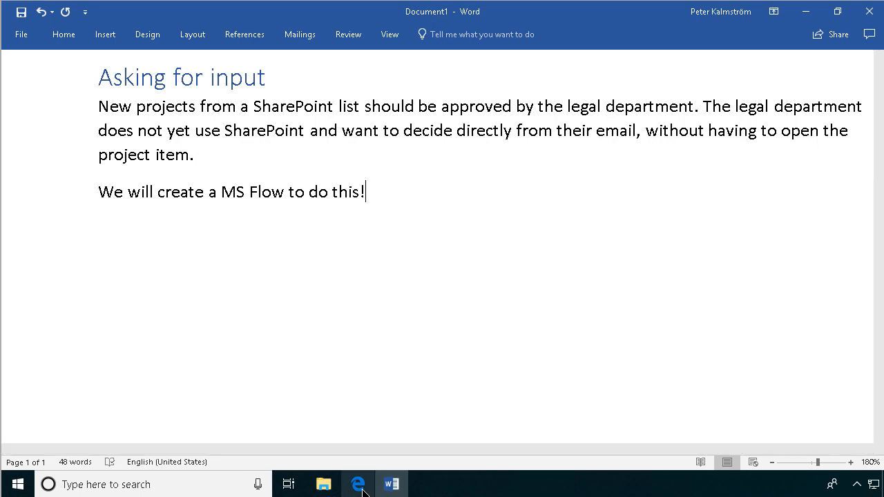
Create and save a single-line text column named 'Legal approval' in the Projects list
left_click(358, 484)
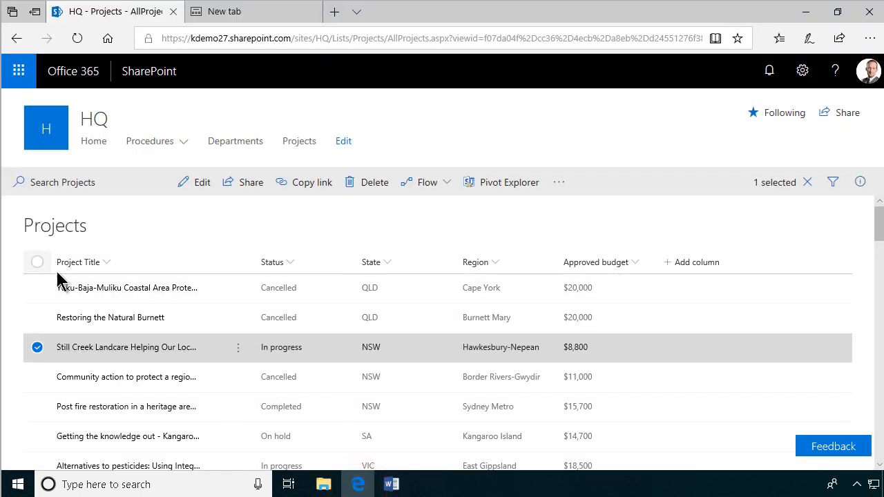
mouse_move(392, 484)
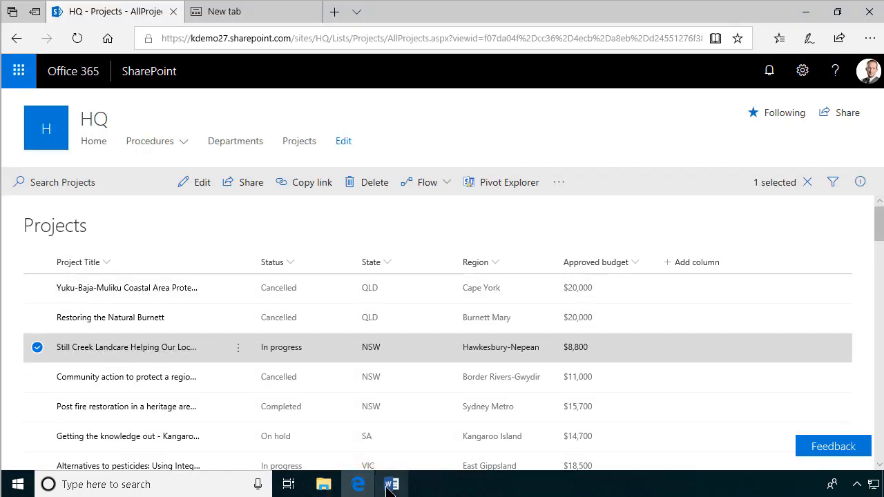
left_click(392, 484)
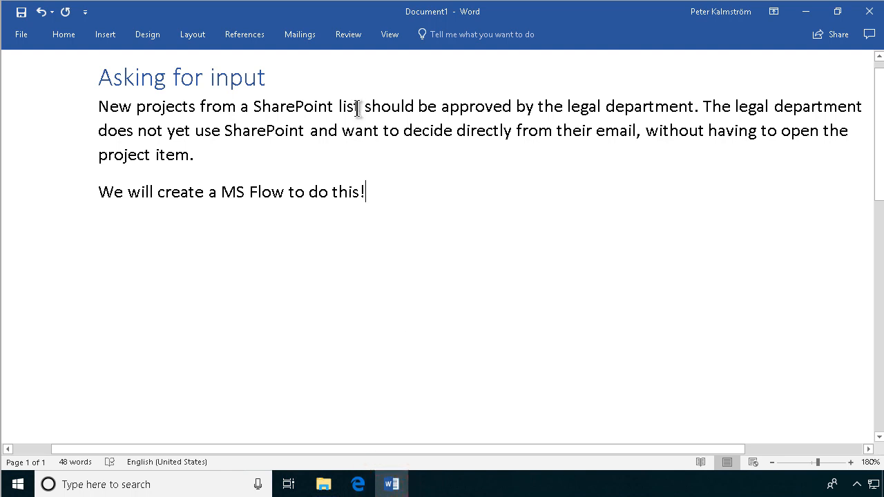
mouse_move(680, 110)
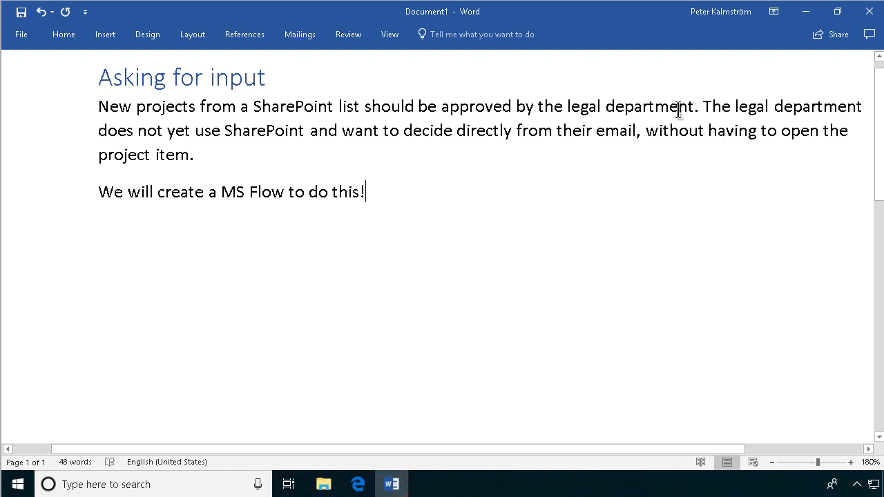
mouse_move(300, 113)
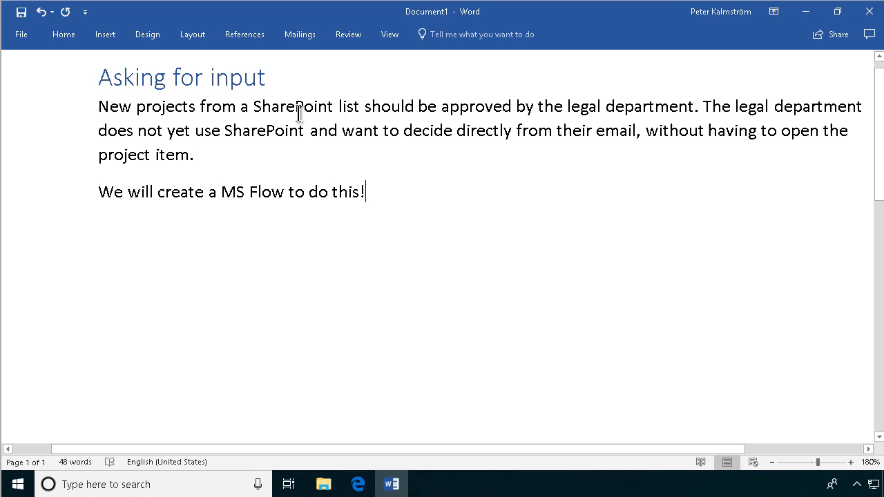
mouse_move(500, 133)
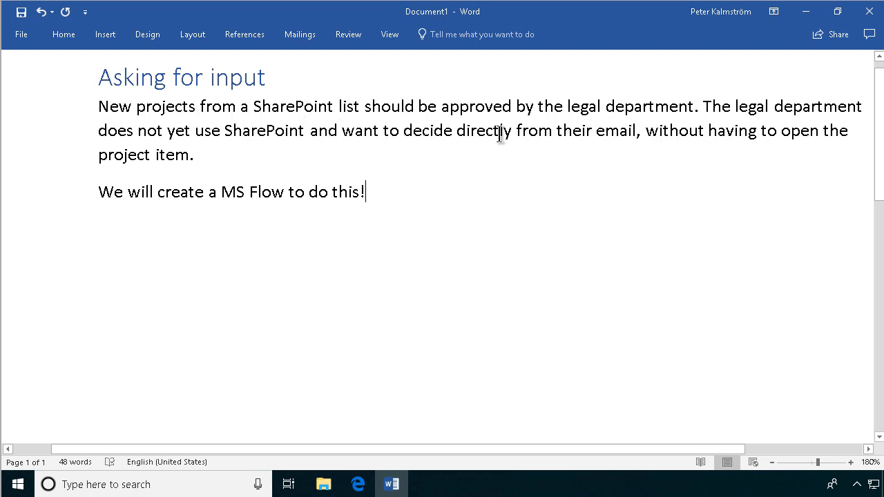
mouse_move(635, 145)
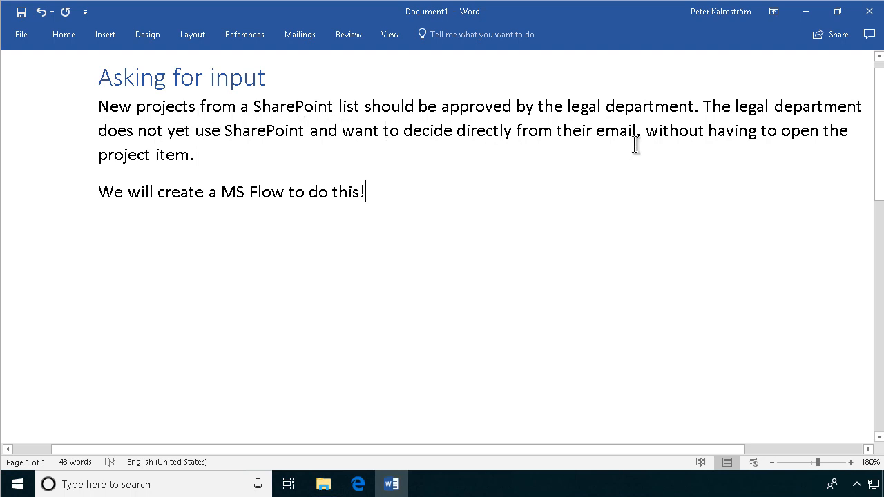
mouse_move(306, 256)
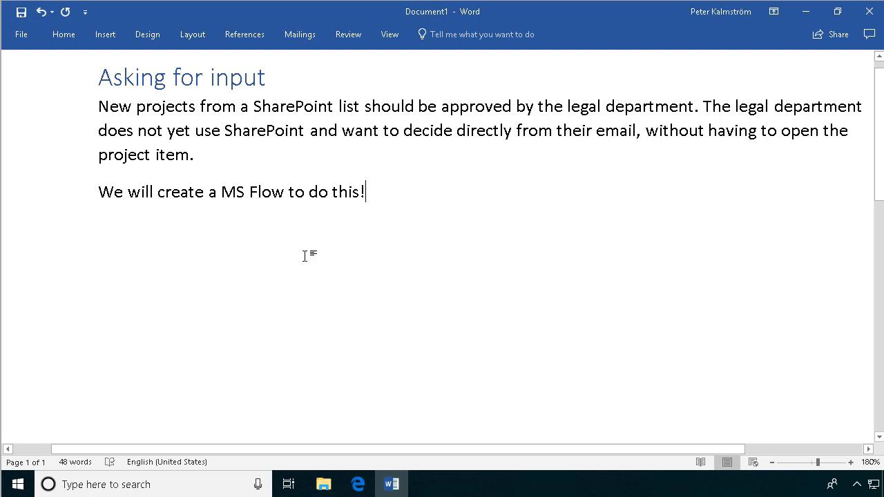
mouse_move(237, 118)
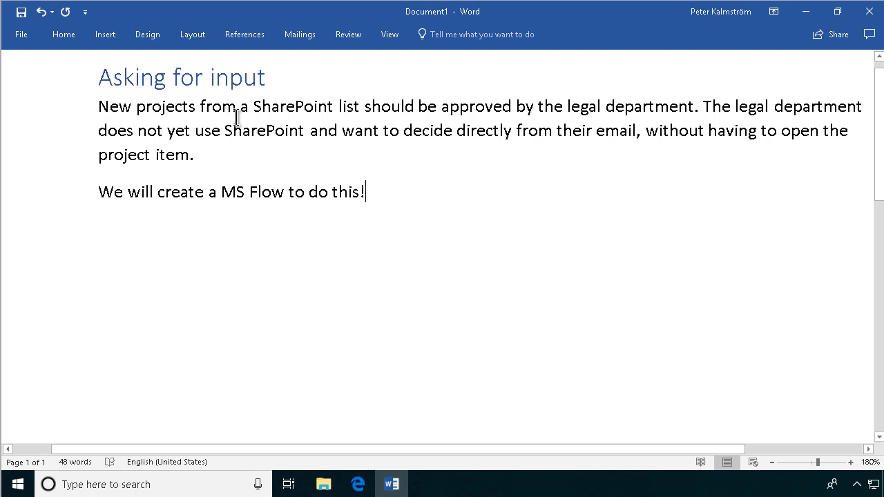
mouse_move(352, 183)
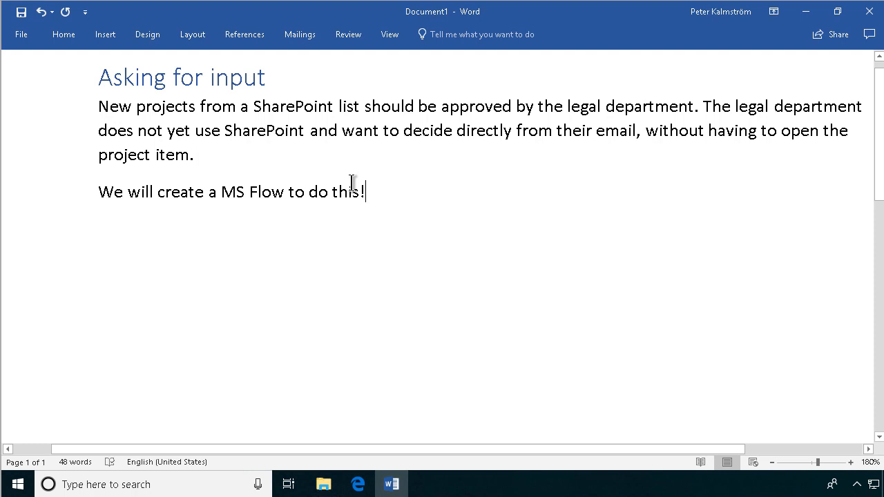
mouse_move(414, 191)
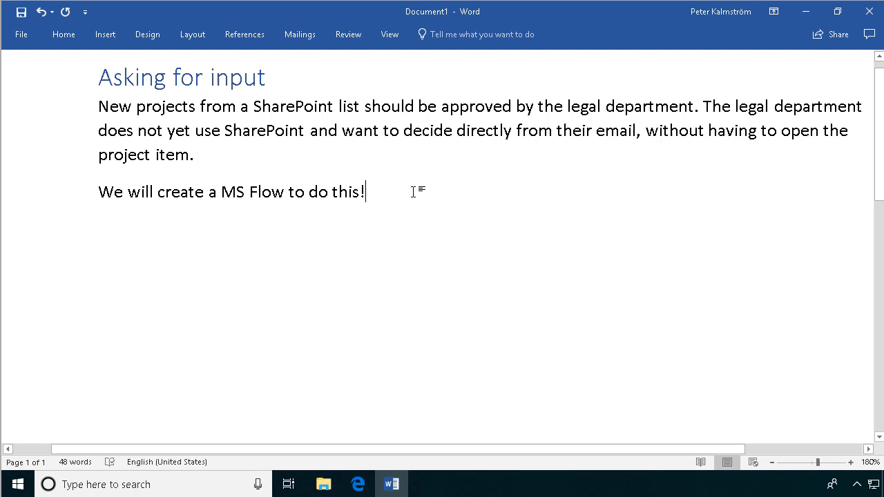
mouse_move(358, 484)
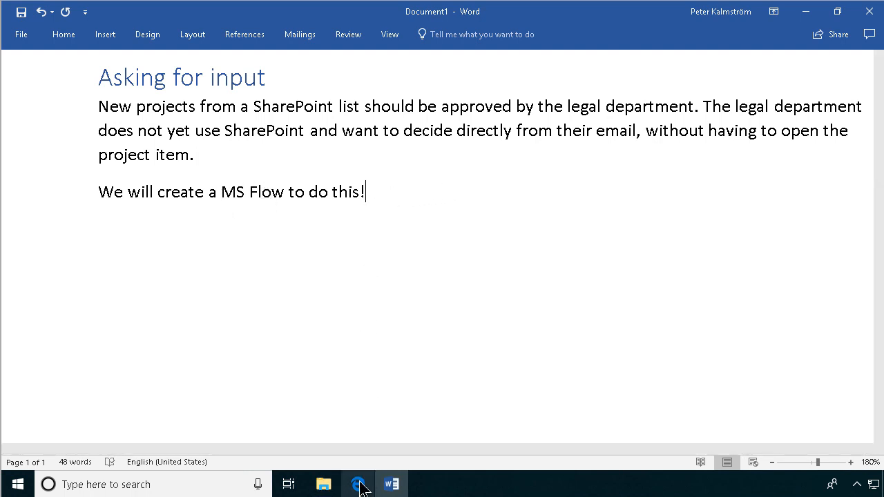
left_click(358, 483)
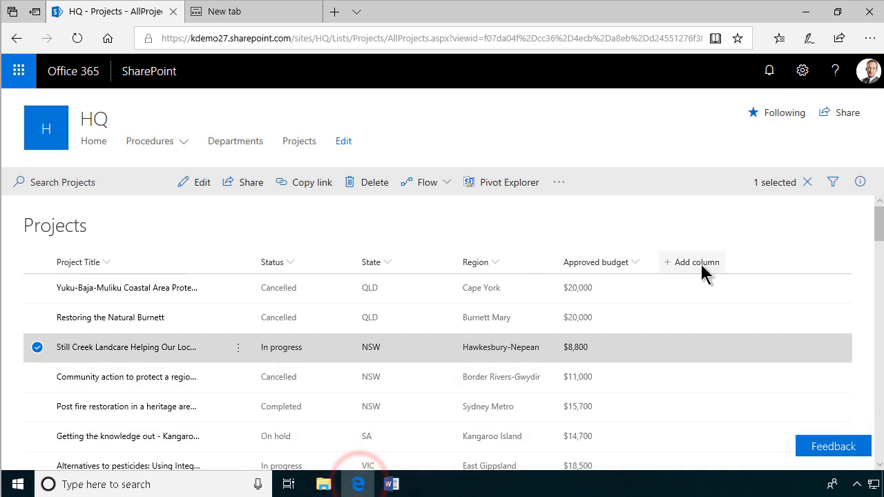
left_click(692, 262)
type("Legal app")
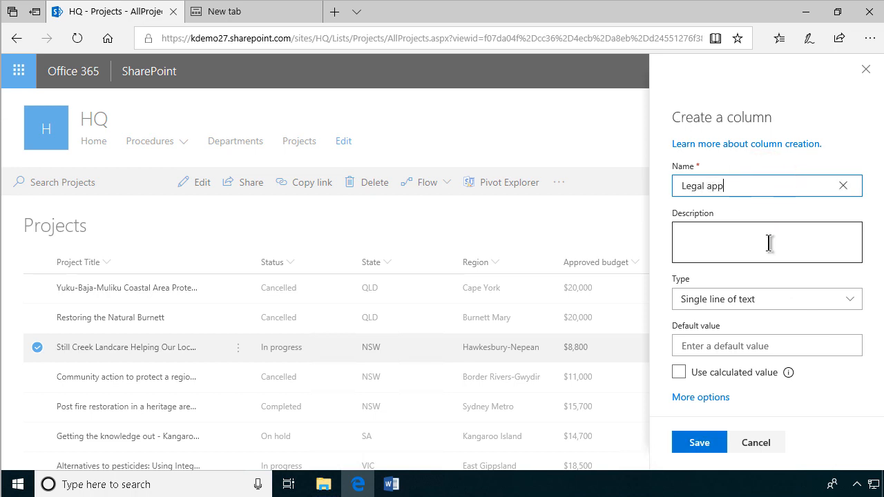
type("roval")
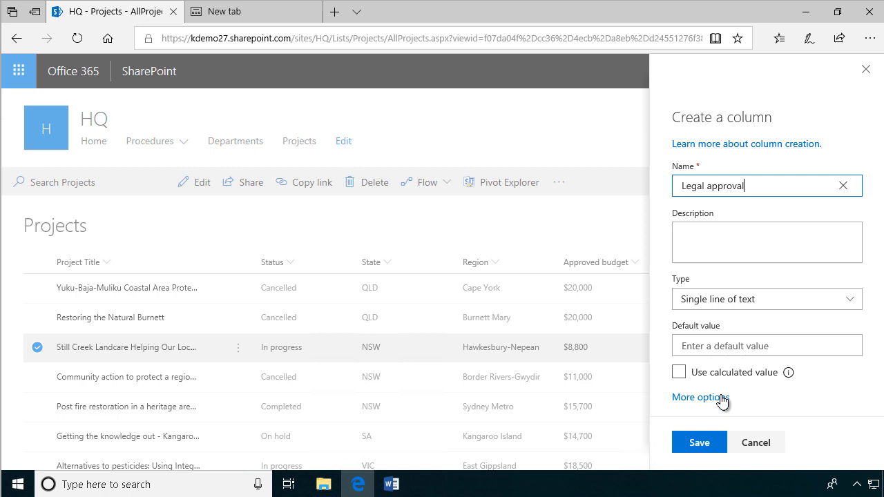
left_click(699, 442)
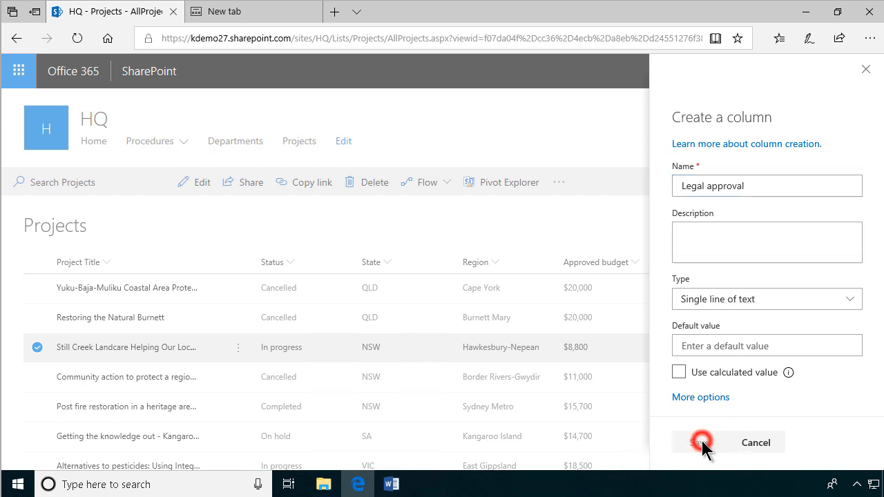
left_click(701, 442)
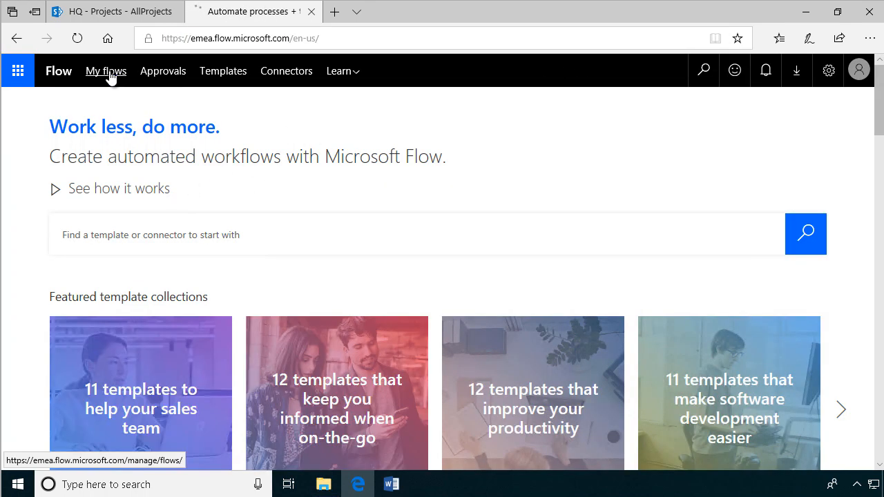
From My flows, start a new flow using Create from blank
left_click(106, 71)
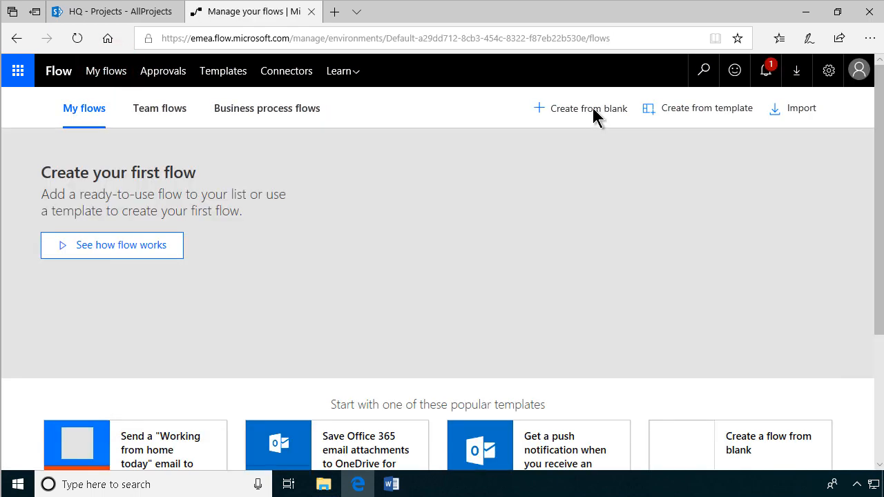
left_click(589, 108)
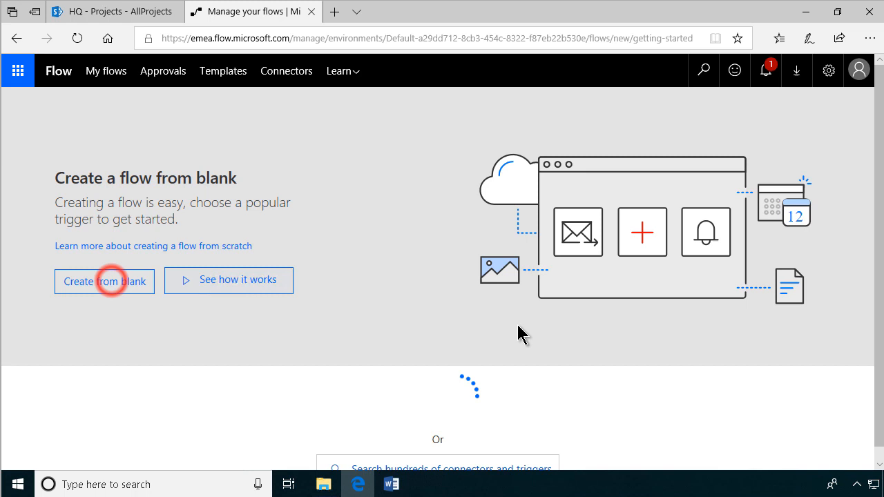
left_click(105, 281)
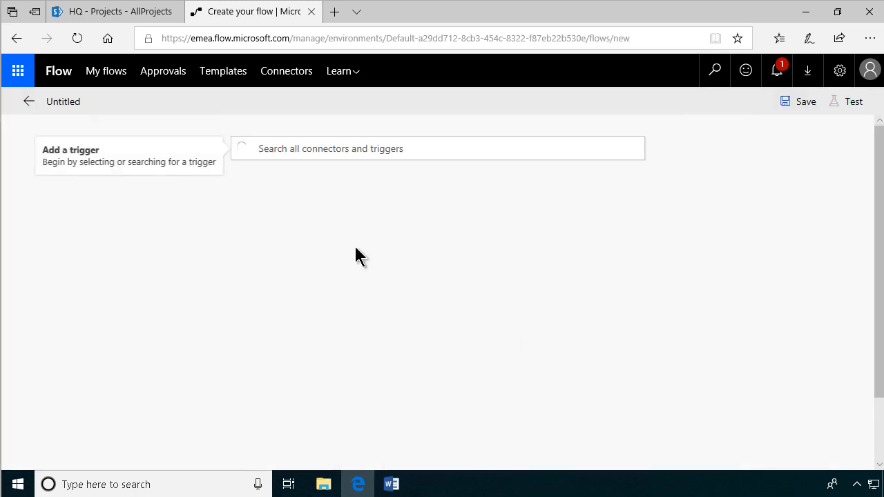
Add the SharePoint 'When an item is created' trigger on the HQ site's Projects list
left_click(438, 148)
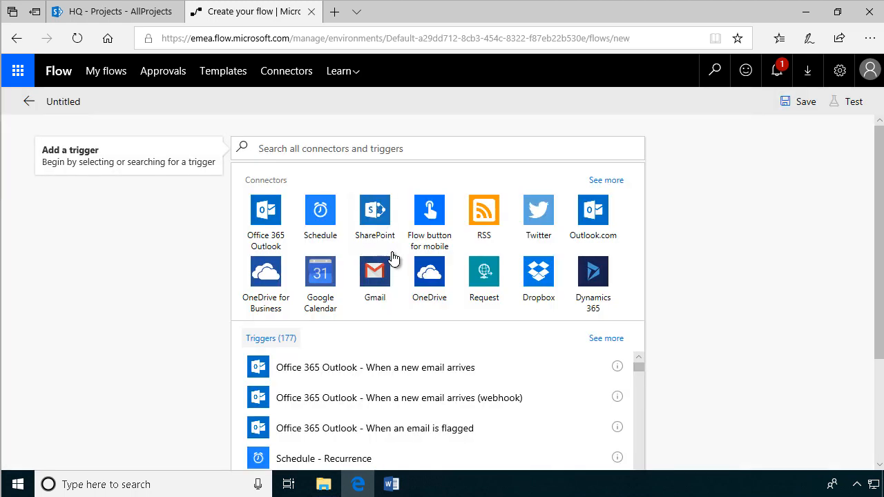
left_click(437, 148)
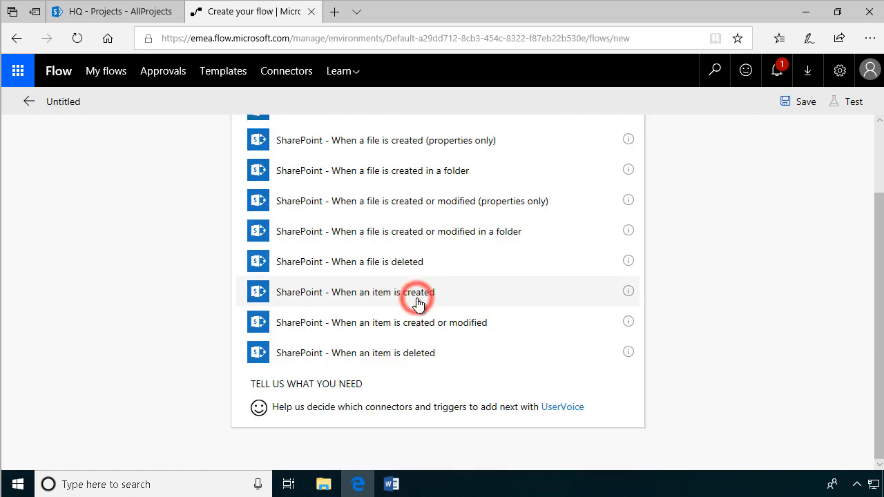
left_click(355, 291)
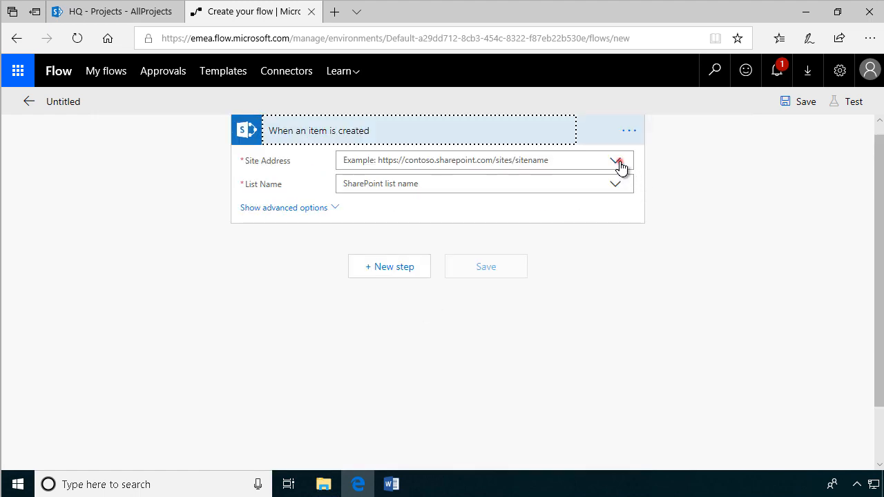
left_click(615, 160)
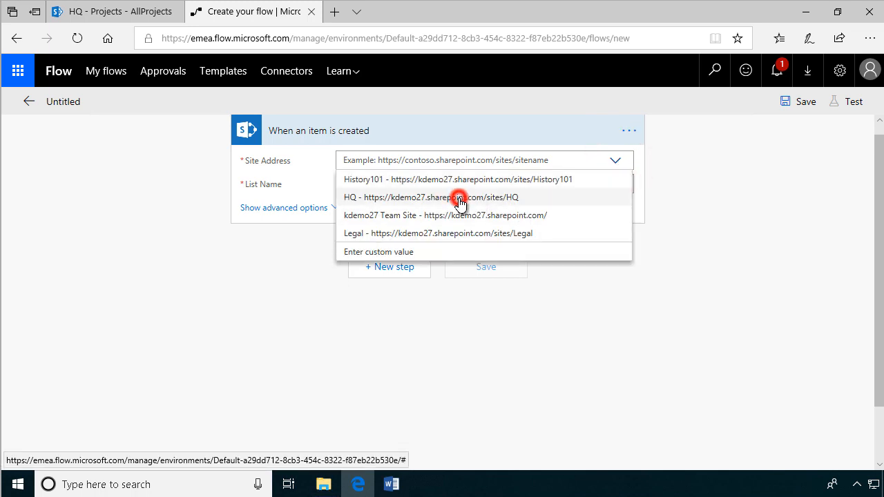
left_click(429, 197)
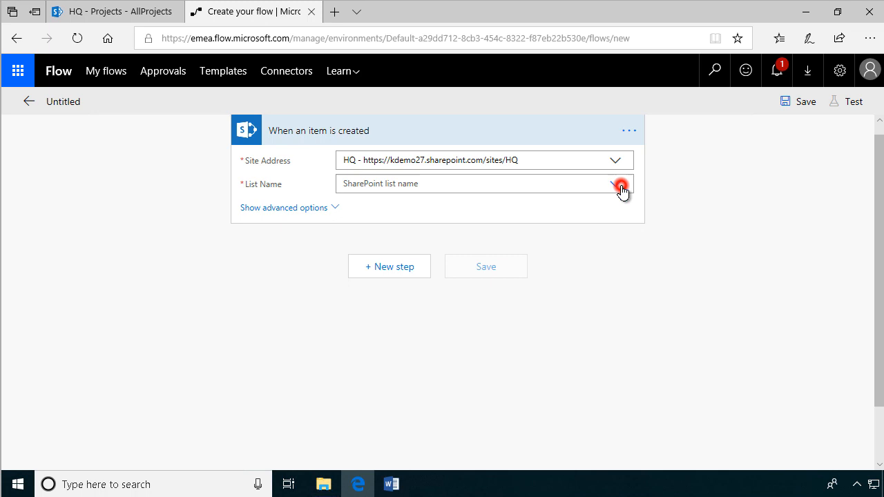
left_click(614, 184)
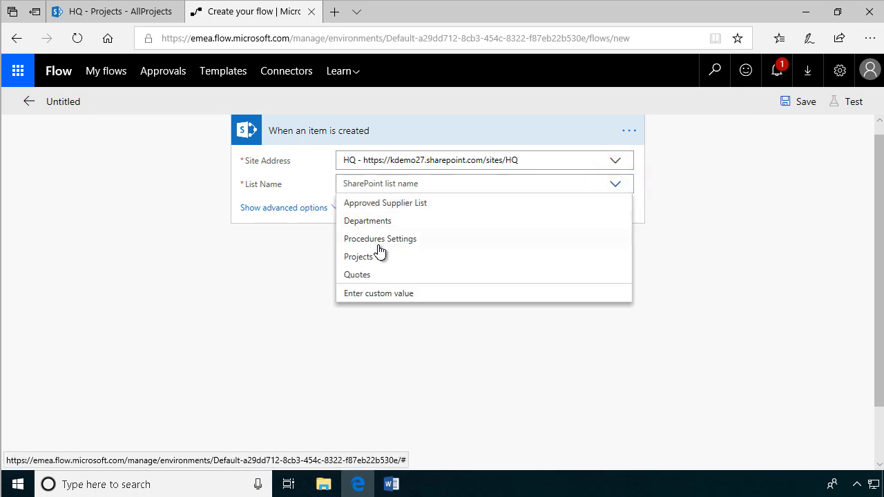
left_click(360, 256)
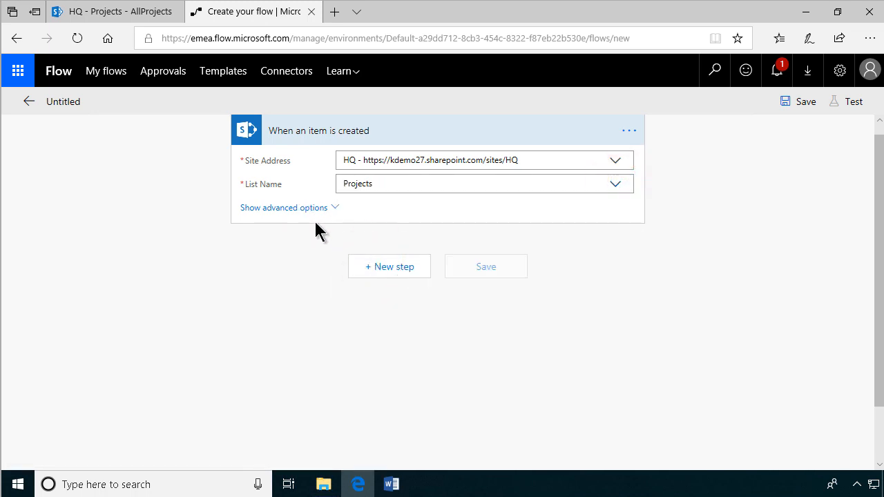
left_click(484, 183)
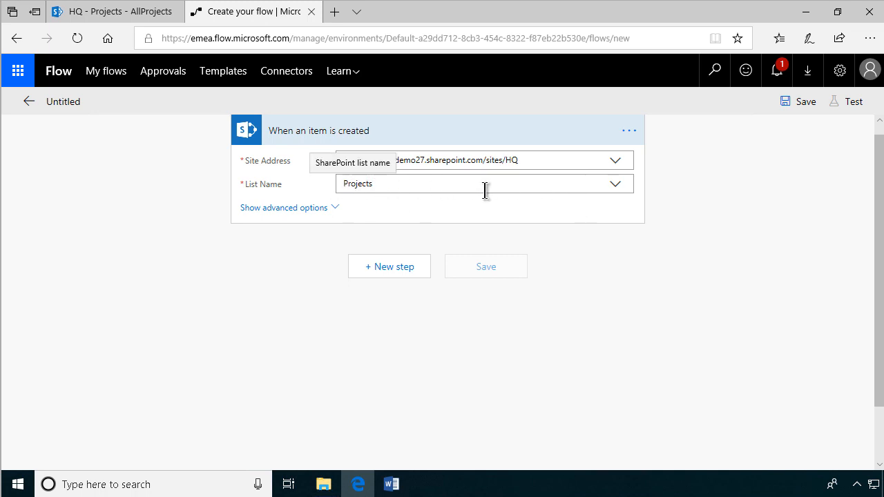
Add an Office 365 Outlook 'Send email with options' action after the trigger
left_click(388, 265)
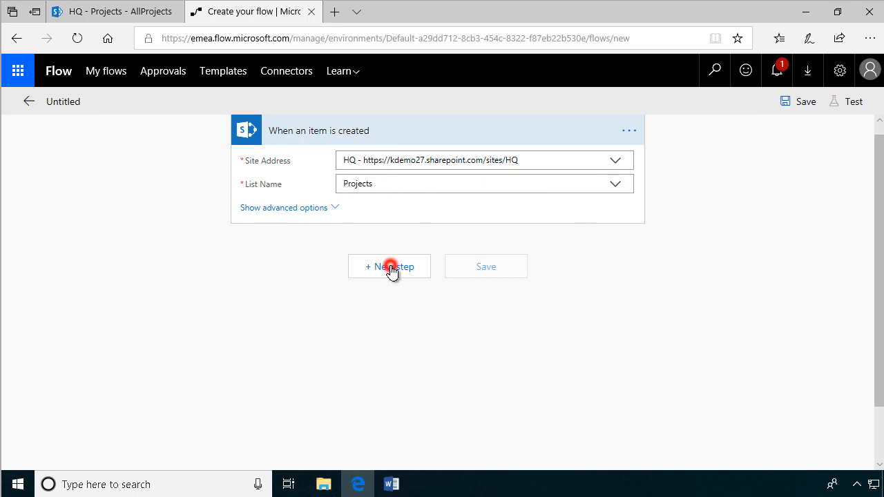
left_click(389, 266)
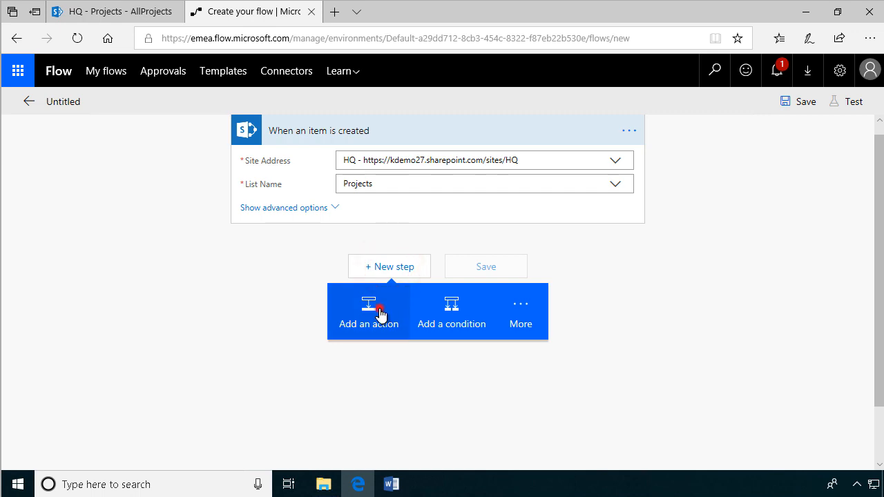
left_click(368, 311)
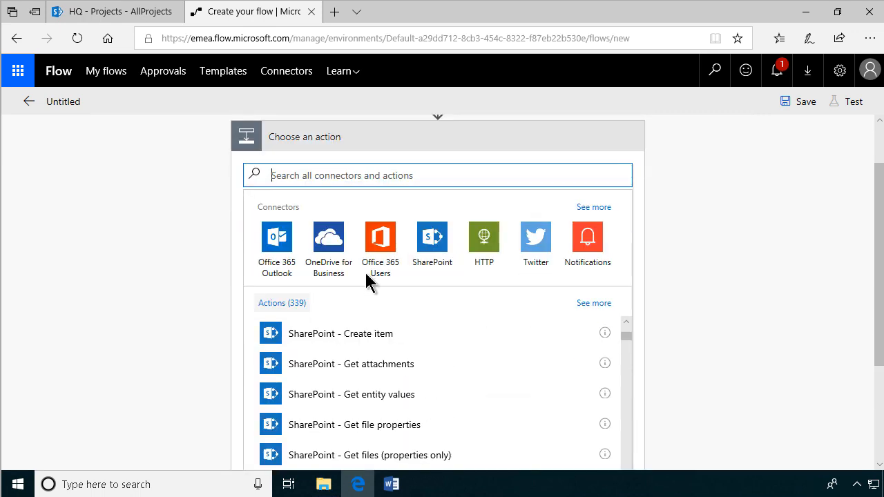
left_click(277, 237)
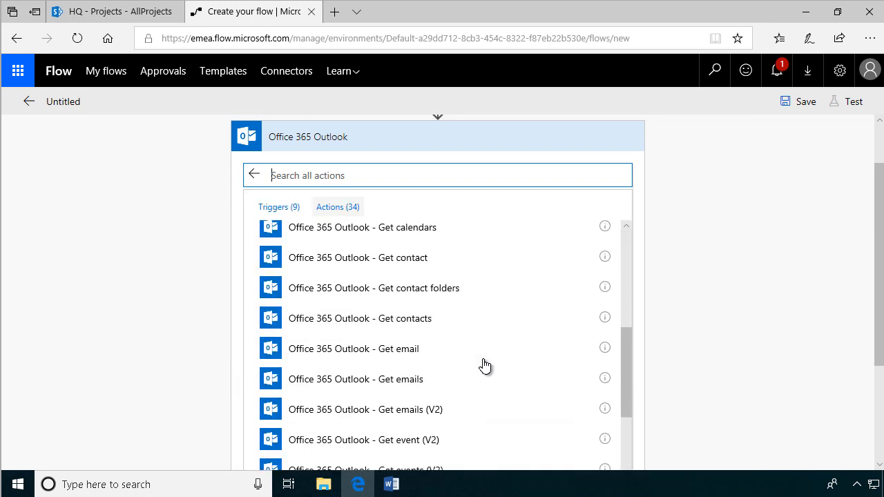
scroll("down", 3)
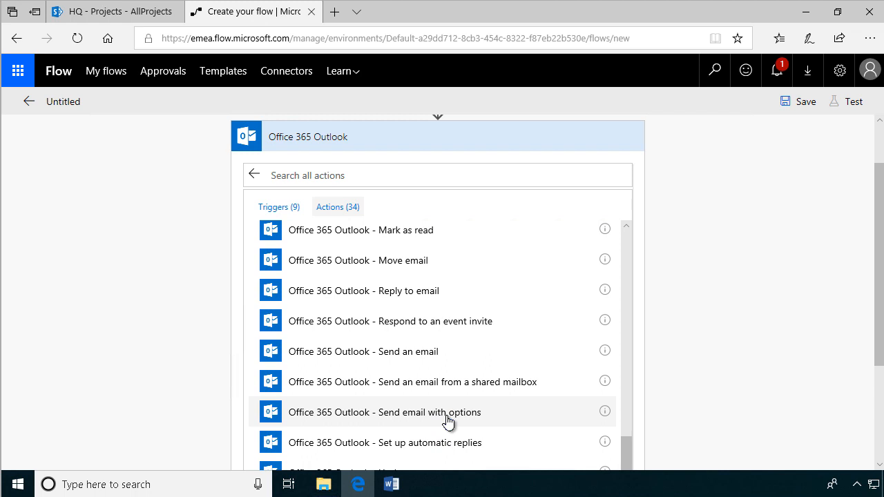
left_click(384, 412)
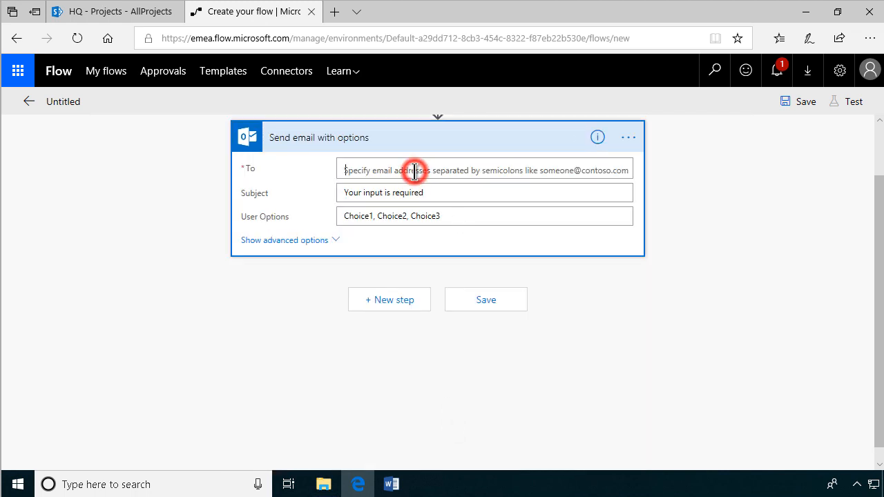
Email Peter with subject 'New project … for approval' and options Approved, Rejected, Need More Info
type("peter Kalmström ;")
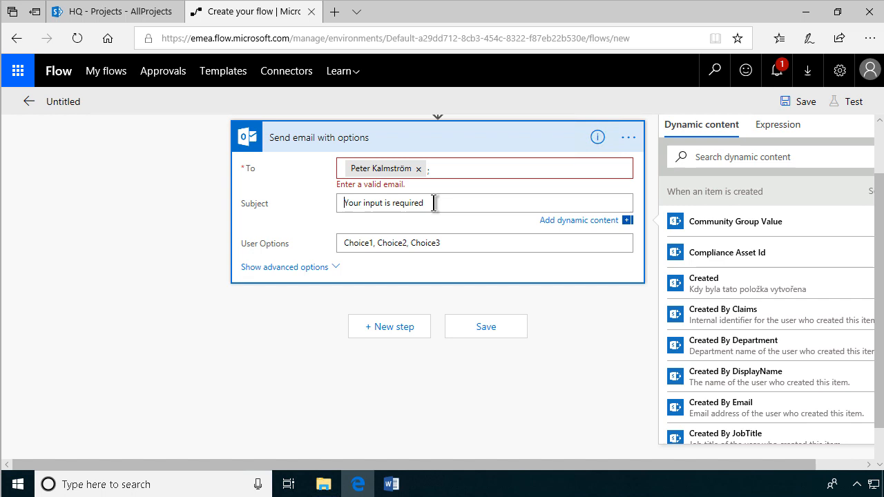
type("New project")
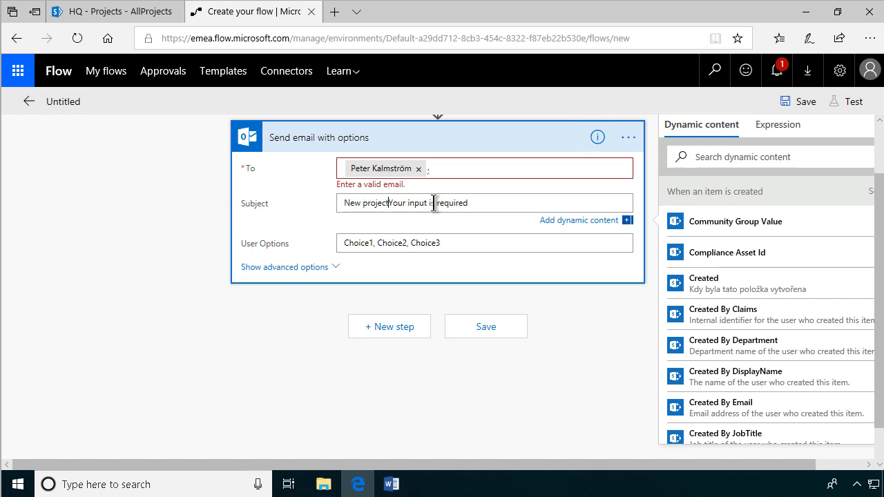
type("for approval:")
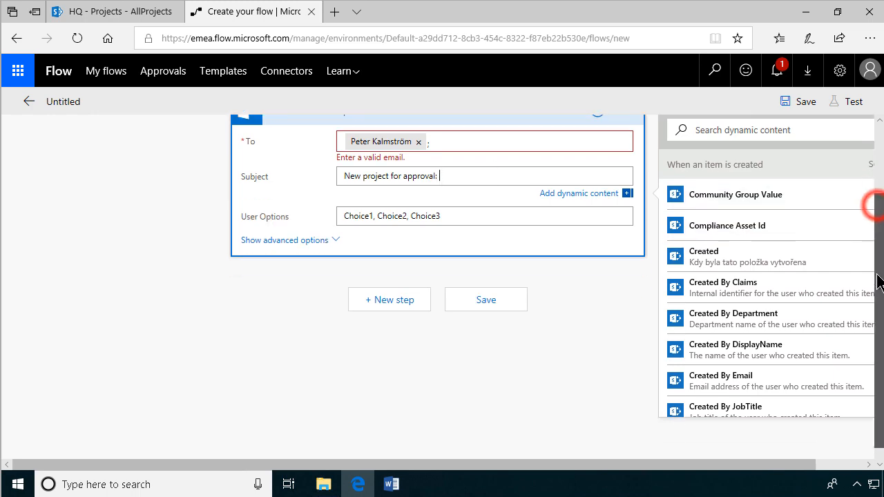
scroll("down", 3)
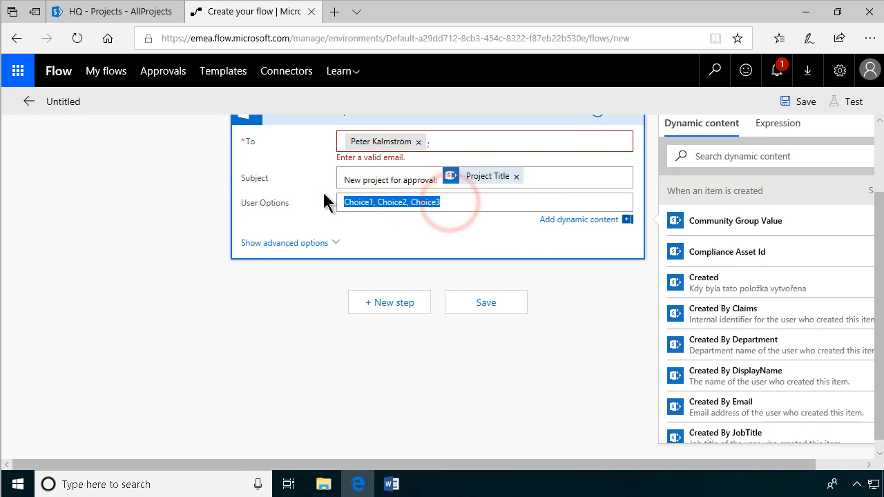
type("Approved")
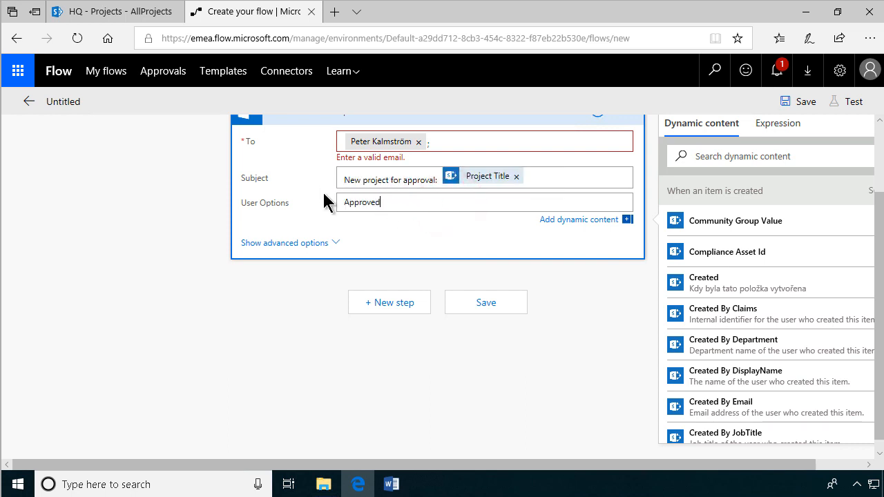
type(", Reject")
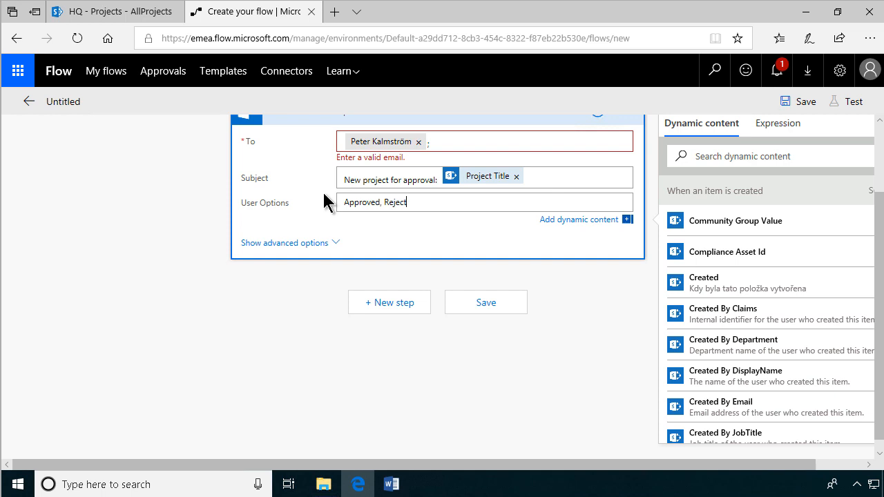
type("ed, Need More")
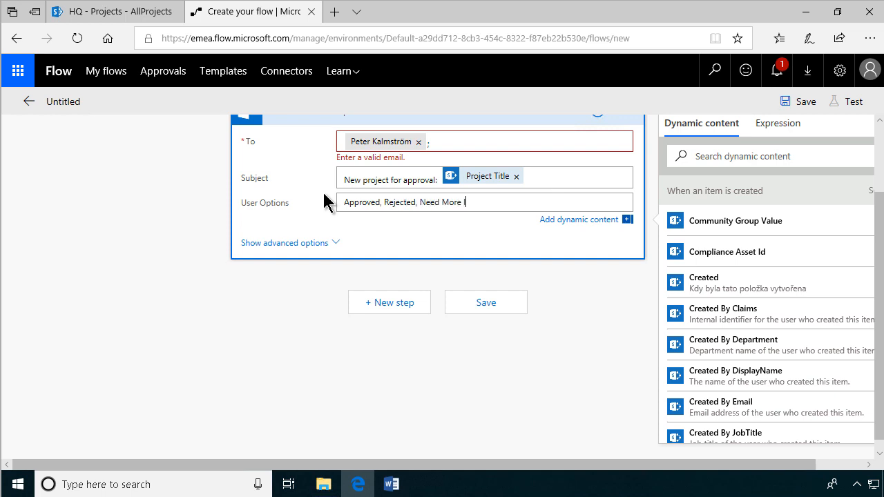
type("Info")
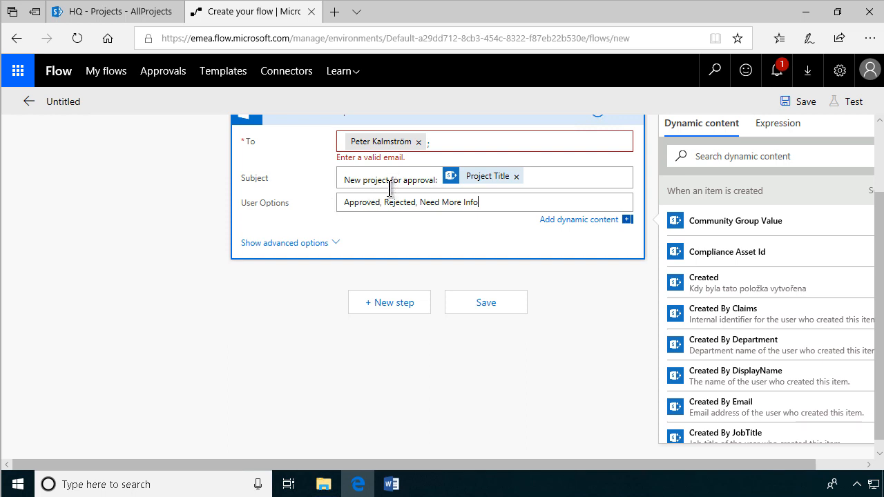
Show the advanced settings and put Project Description into the email body
left_click(285, 242)
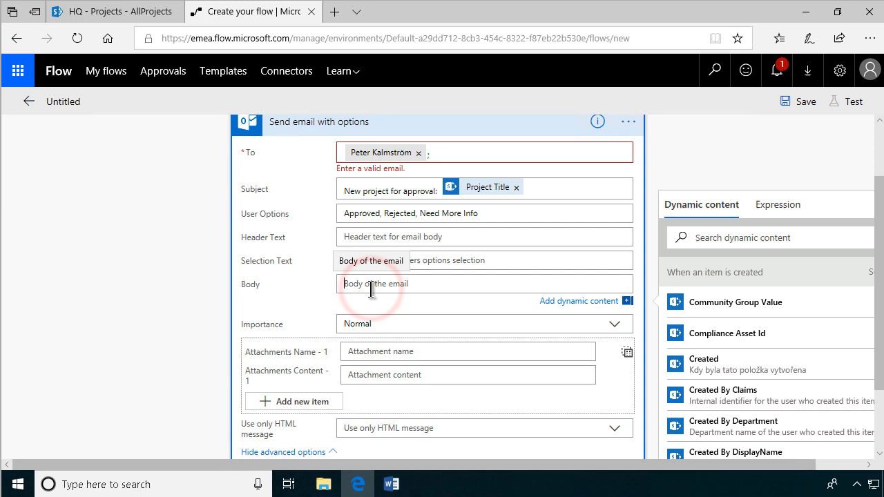
scroll("down", 3)
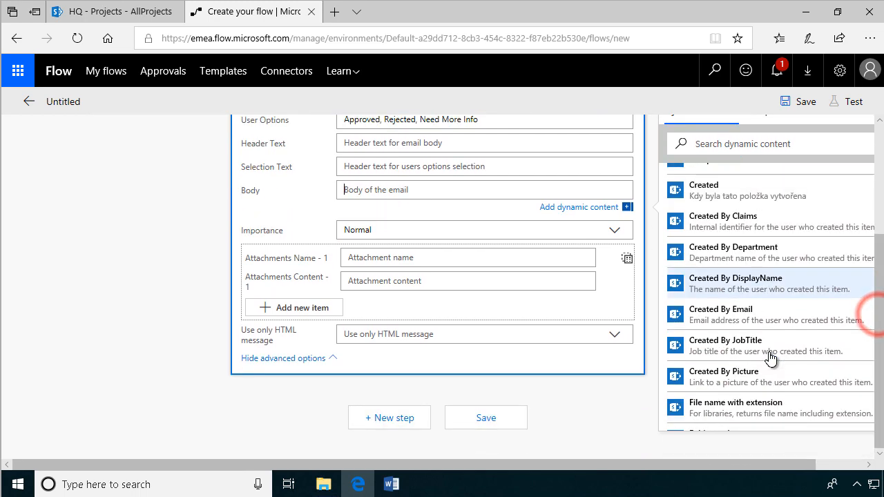
scroll("down", 3)
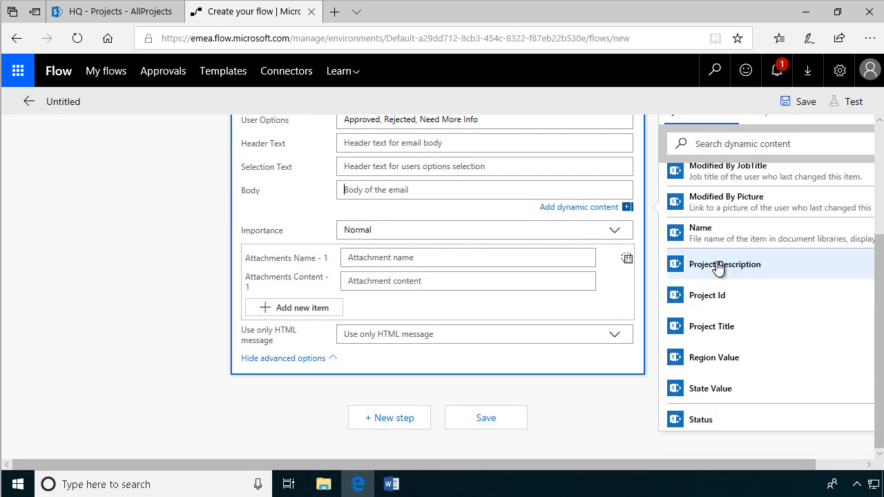
left_click(724, 265)
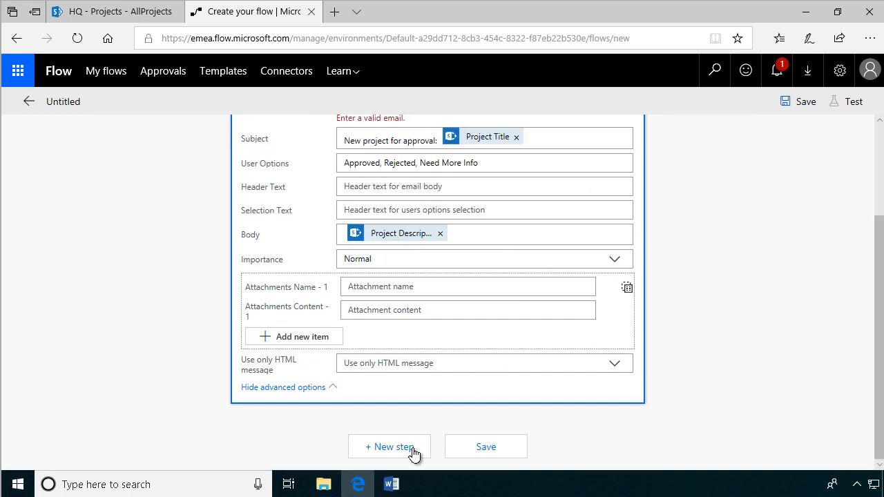
Add a SharePoint 'Update item' action after the email step
left_click(389, 447)
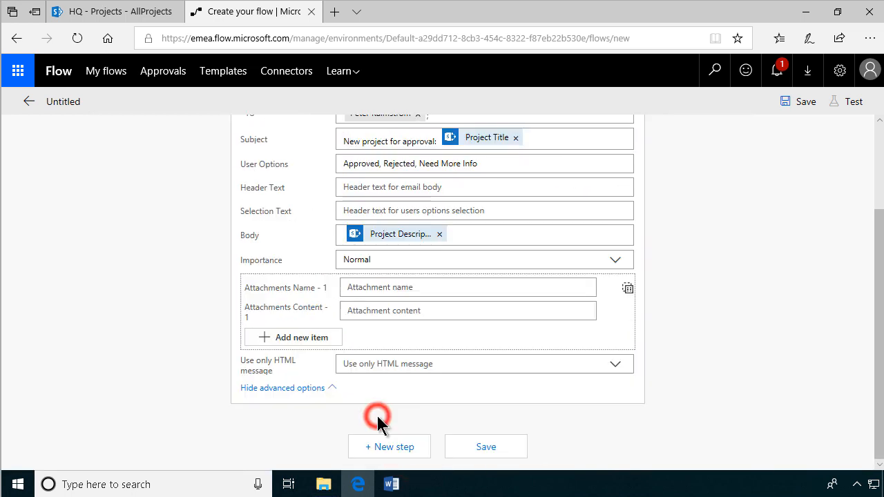
left_click(388, 446)
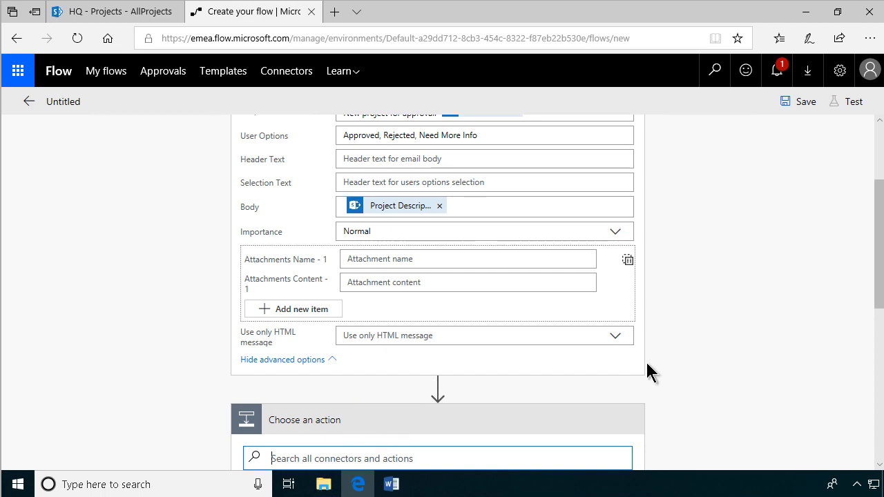
scroll("down", 3)
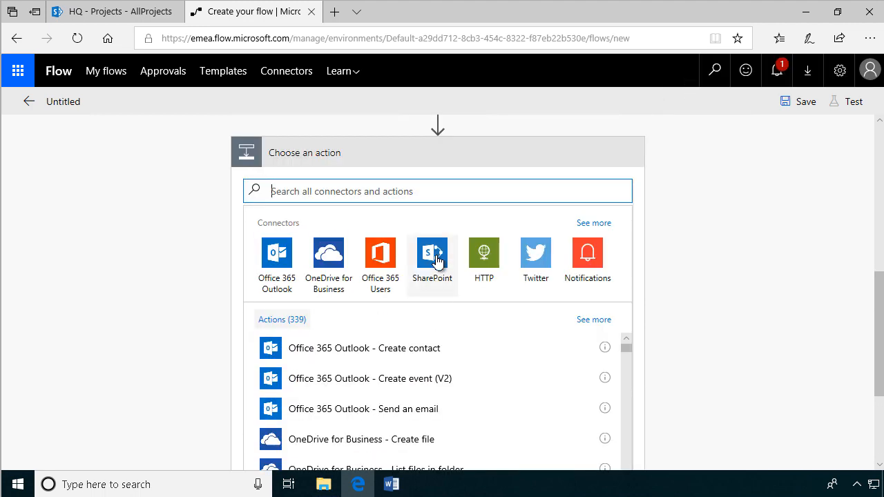
left_click(432, 252)
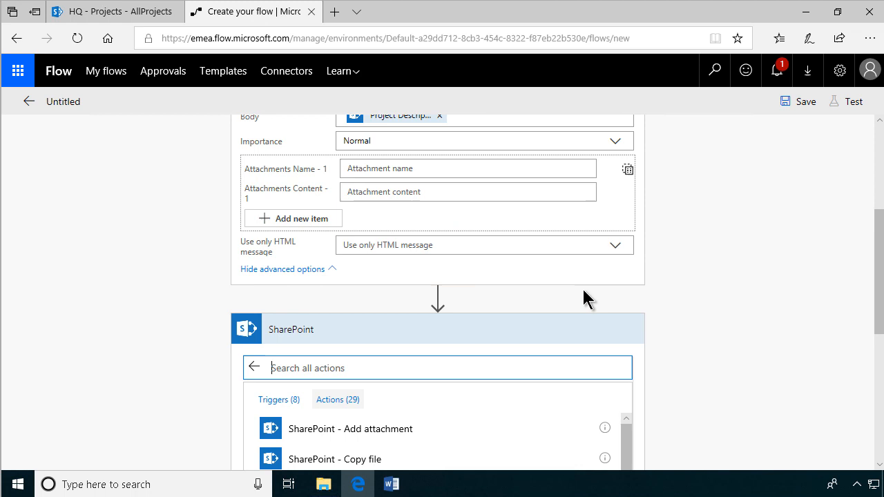
scroll("down", 3)
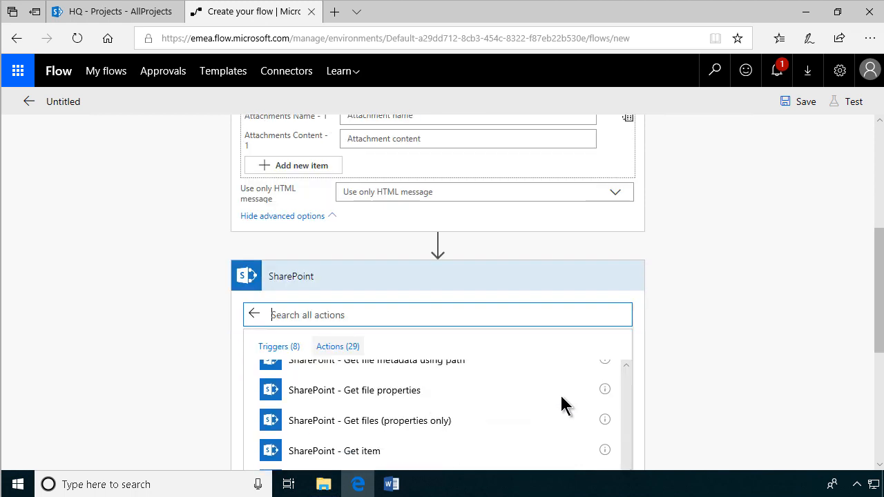
scroll("down", 3)
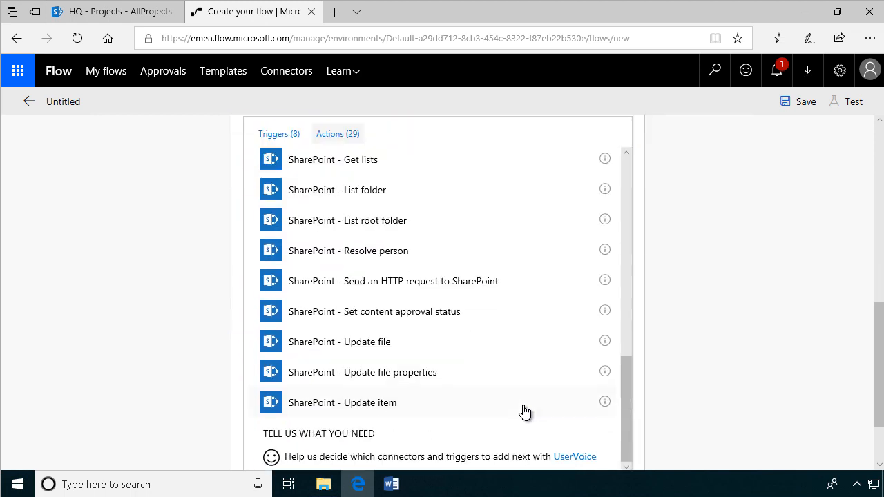
left_click(342, 402)
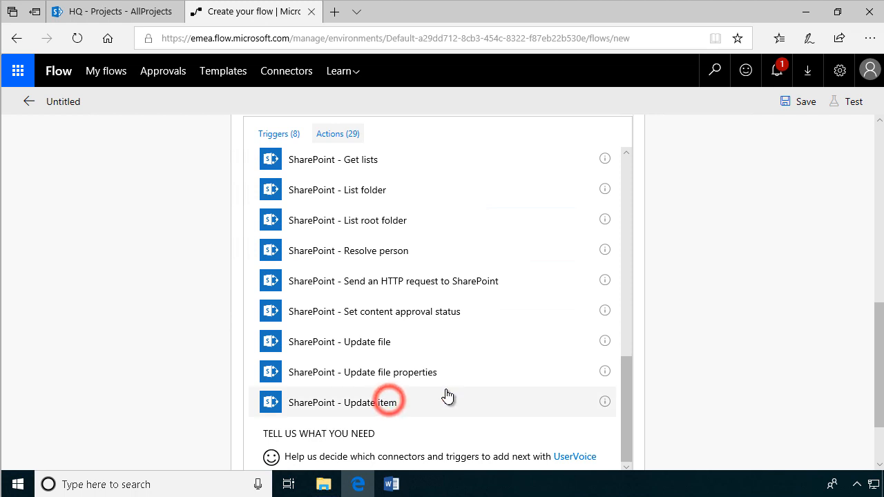
Set the Update item site address to the HQ site
left_click(342, 402)
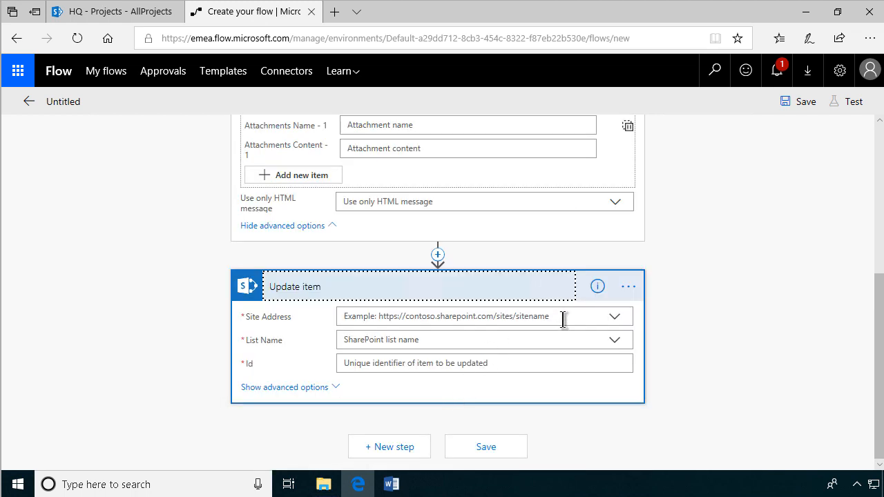
left_click(613, 317)
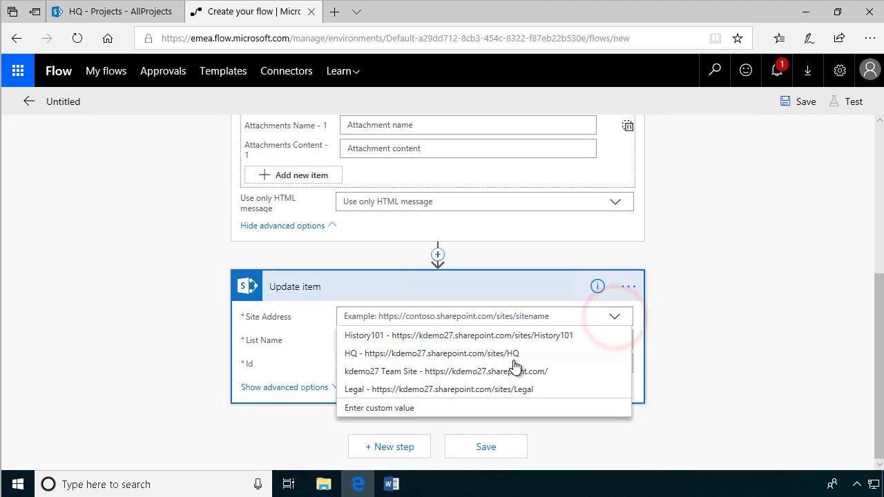
left_click(432, 353)
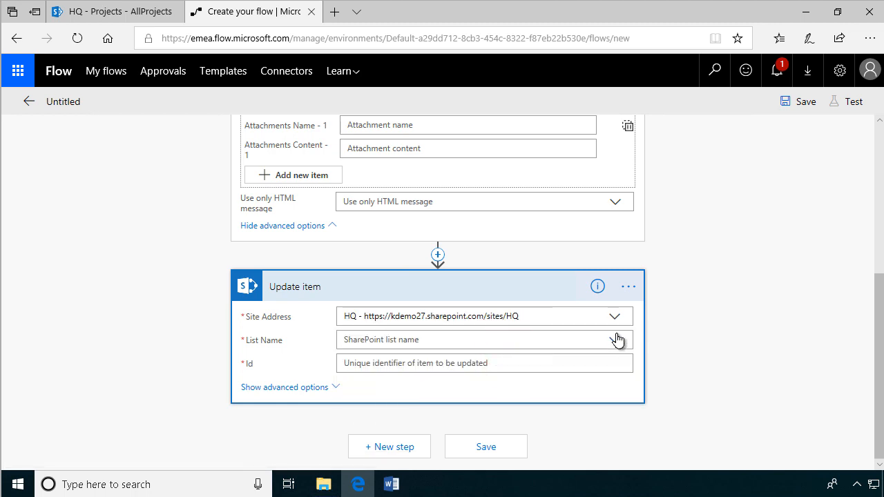
left_click(613, 339)
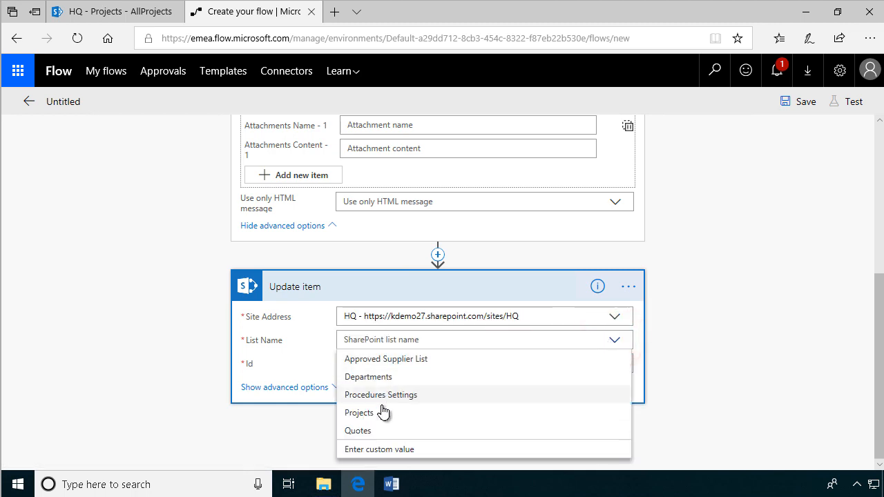
Target the Projects list and use the trigger's ID as the item Id
left_click(359, 412)
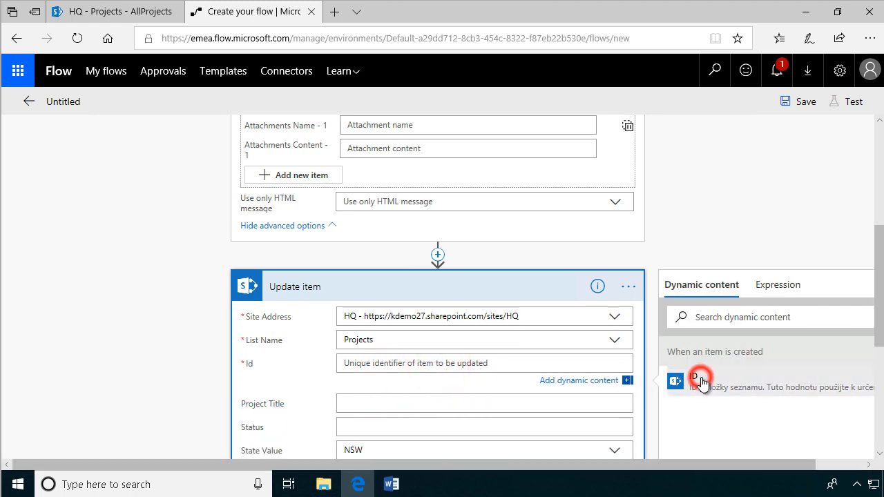
left_click(702, 382)
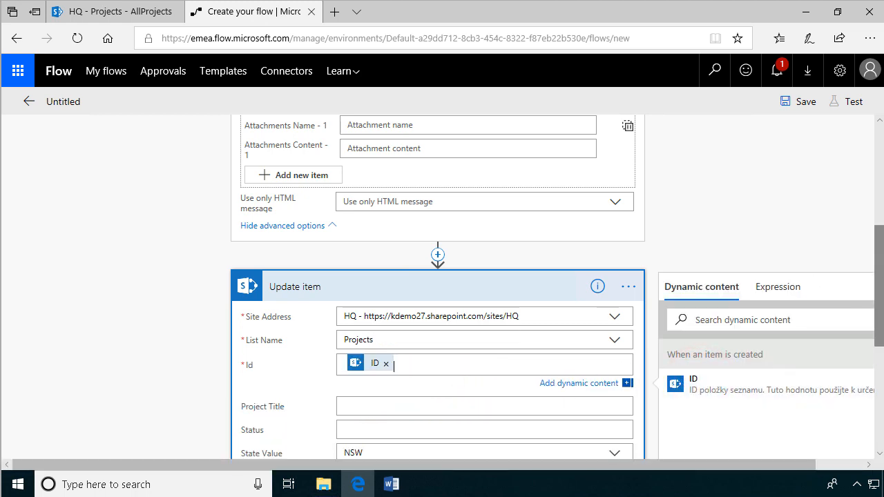
scroll("down", 3)
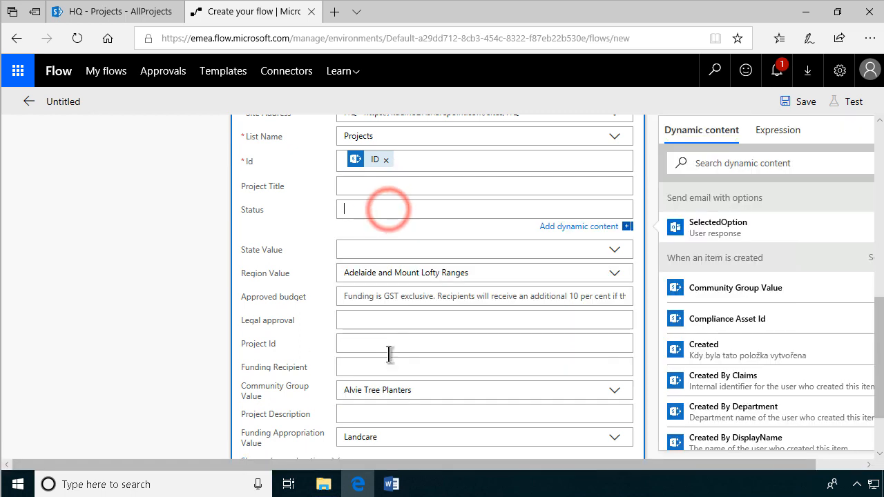
Clear the State, Region and Community Group defaults; set Legal approval to SelectedOption
left_click(613, 256)
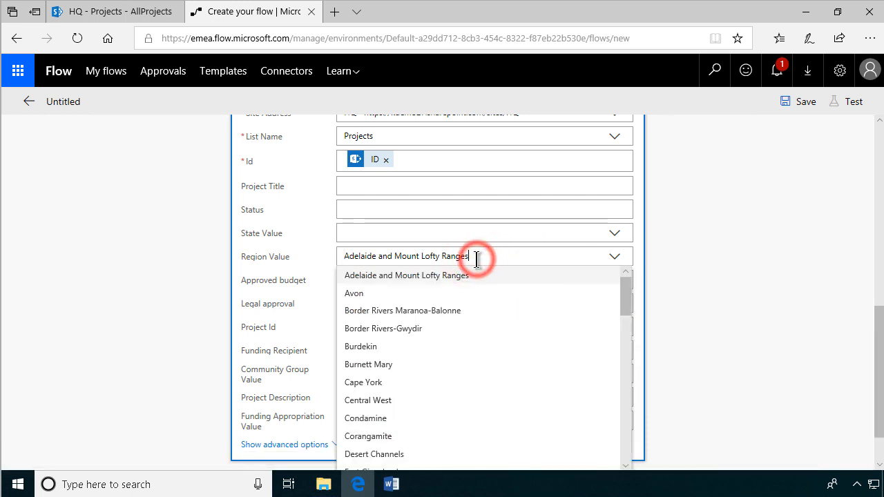
type("Adel")
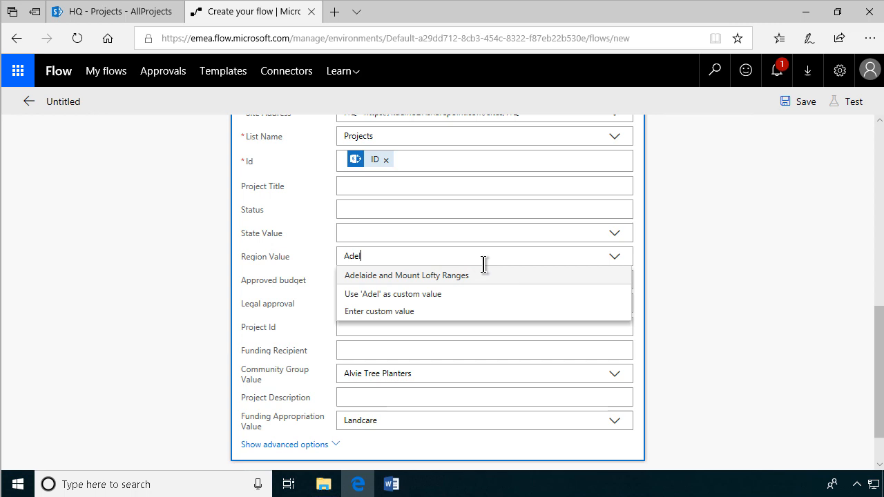
left_click(483, 233)
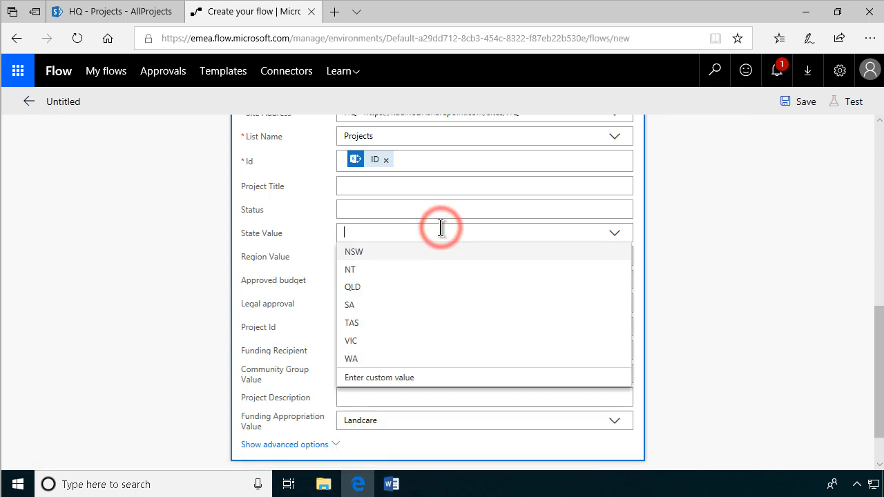
mouse_move(404, 364)
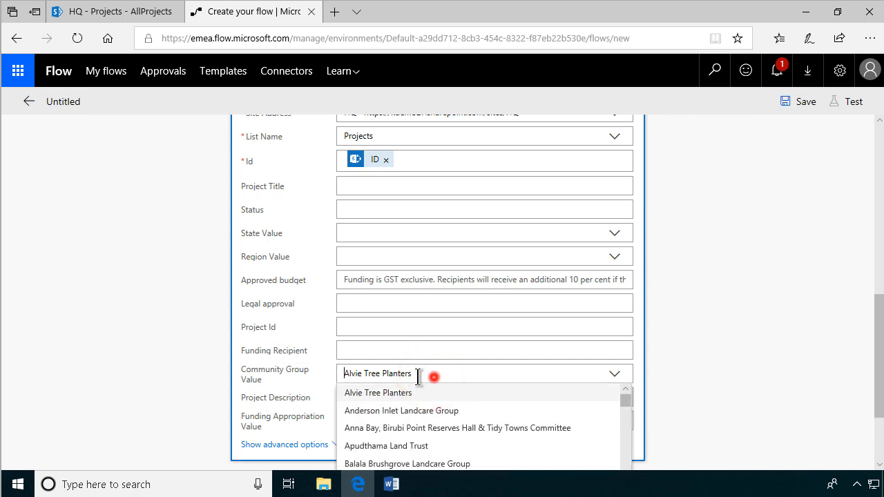
left_click(484, 303)
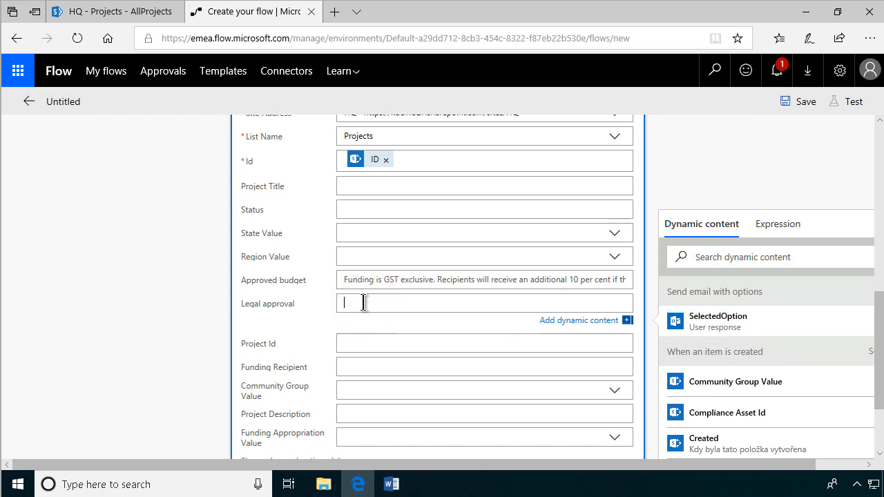
left_click(717, 322)
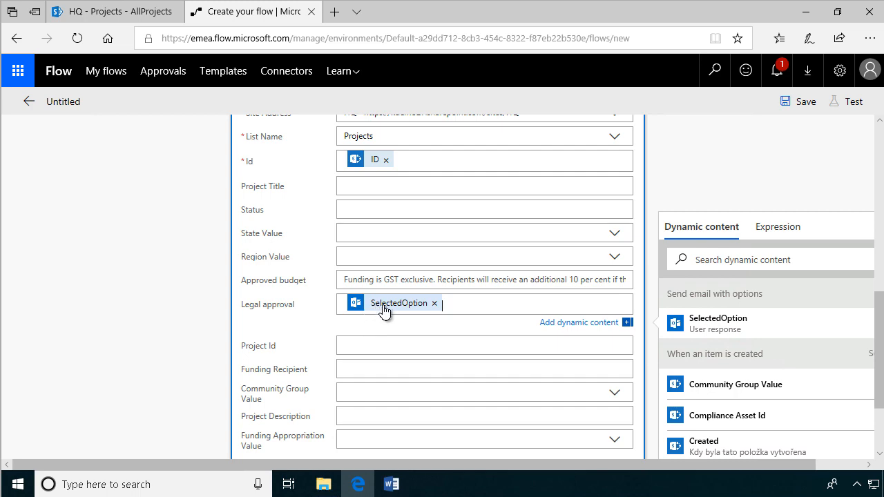
scroll("up", 3)
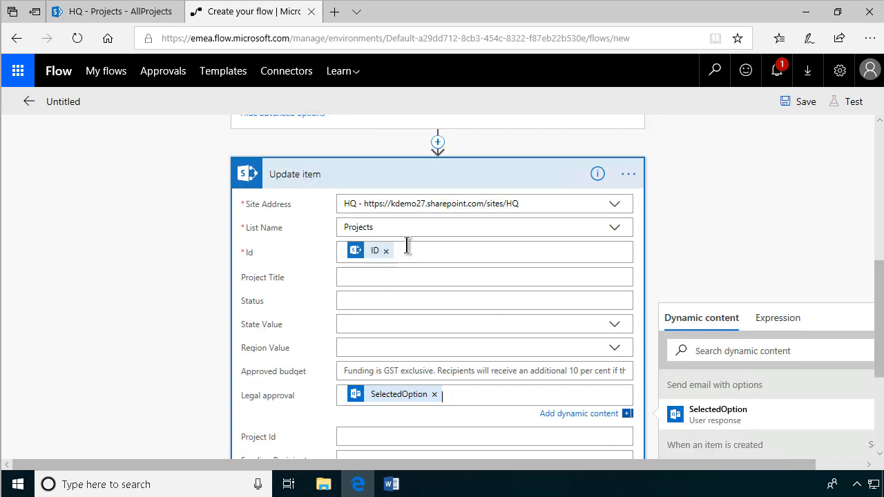
Save the flow as 'Ask for Legal Dept Project Approval' and bring up the Test panel
left_click(805, 100)
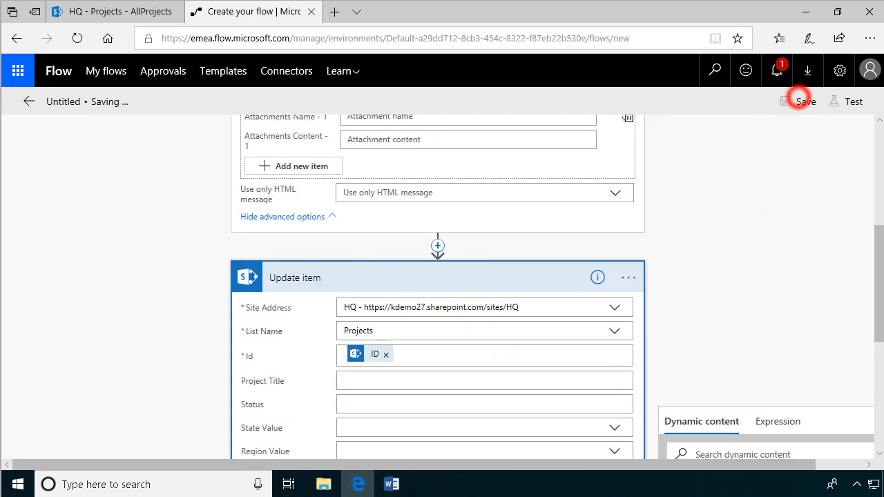
left_click(806, 101)
type("Ask for L")
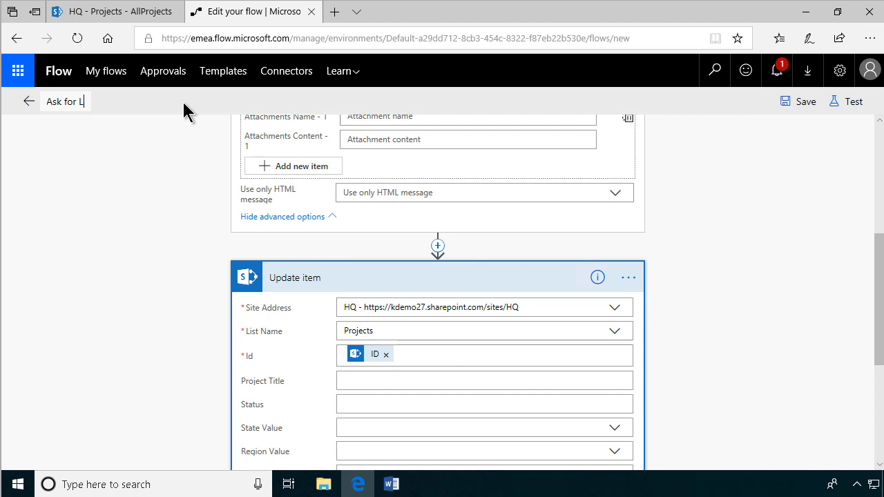
type("egal Dept Pr")
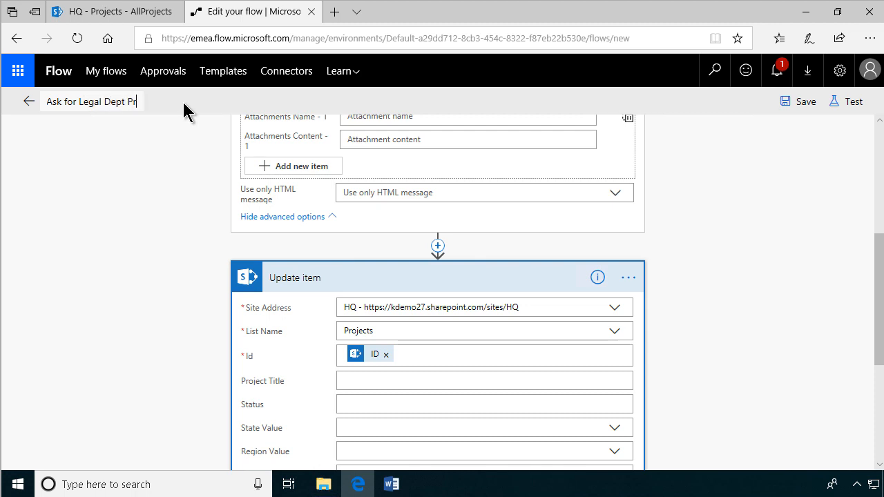
type("oject Appr")
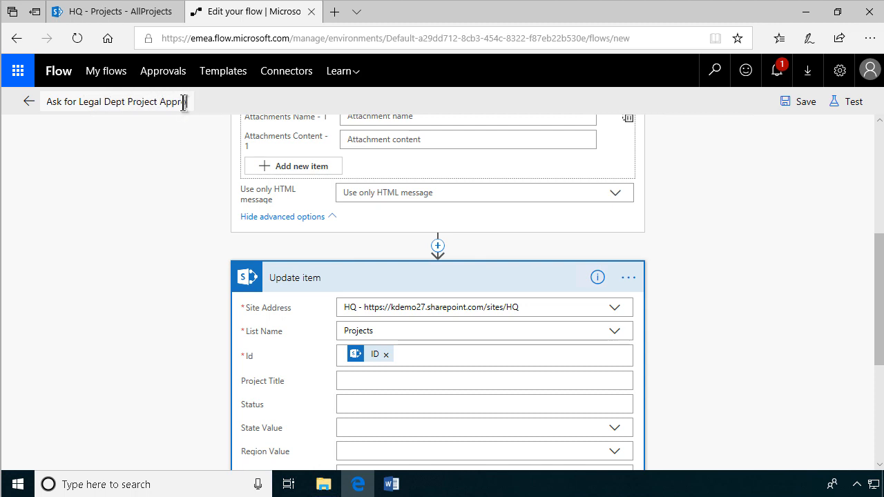
mouse_move(853, 101)
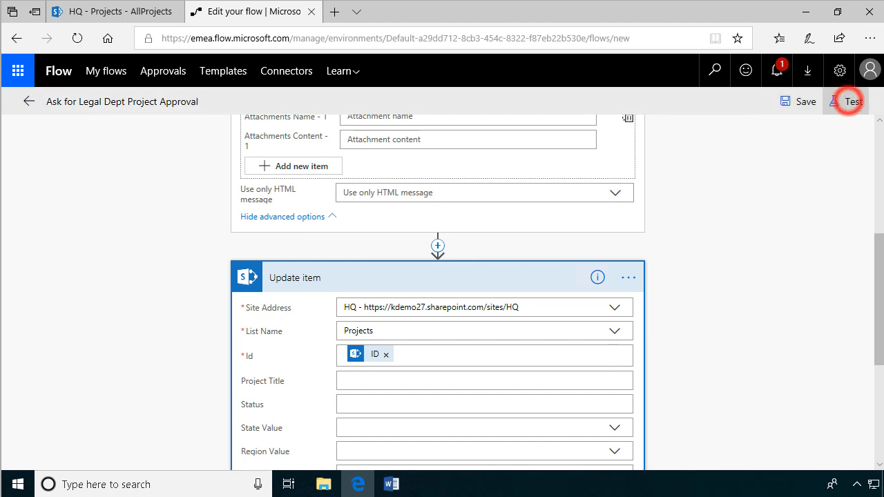
left_click(851, 101)
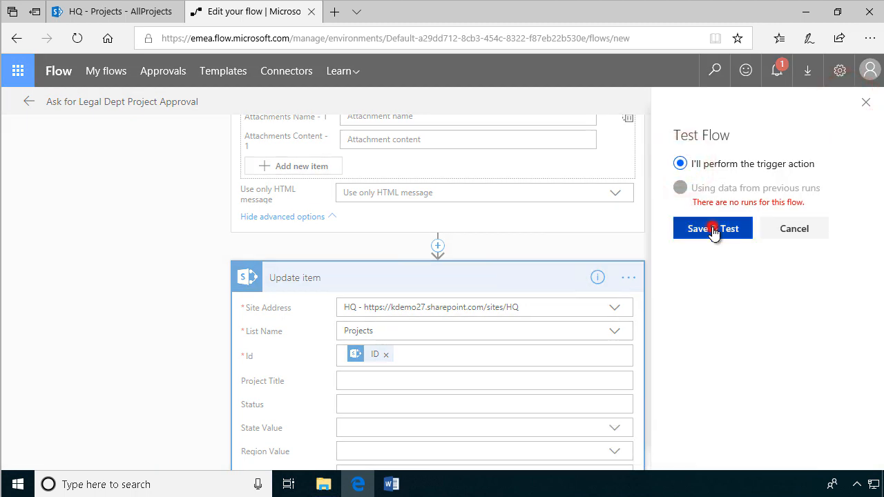
Start the flow test, then begin a Projects item 'Peters test project' with Project Id AAA
left_click(697, 228)
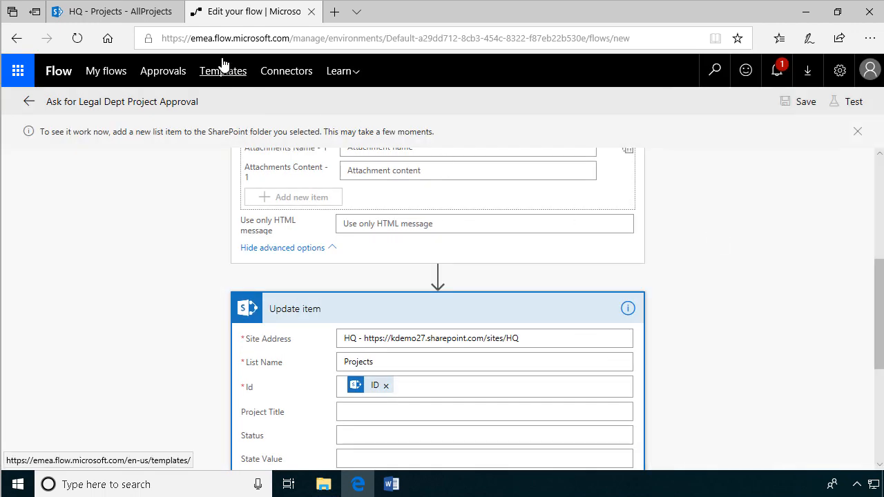
left_click(111, 11)
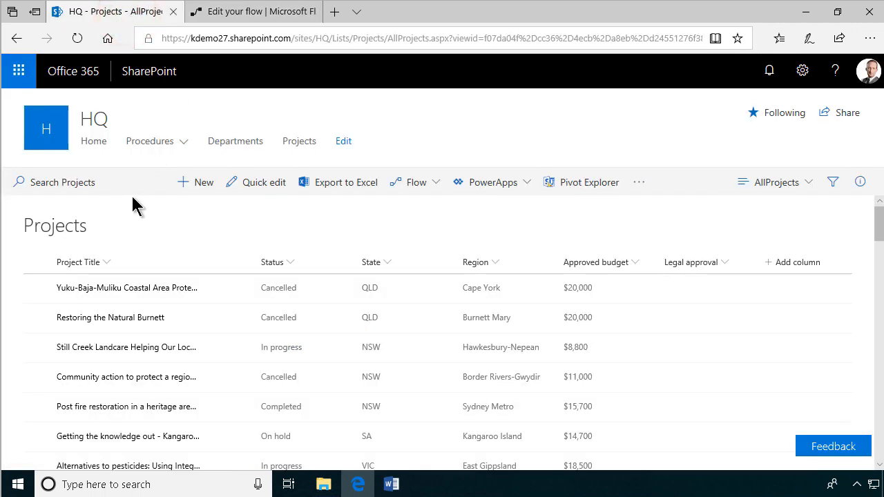
left_click(196, 182)
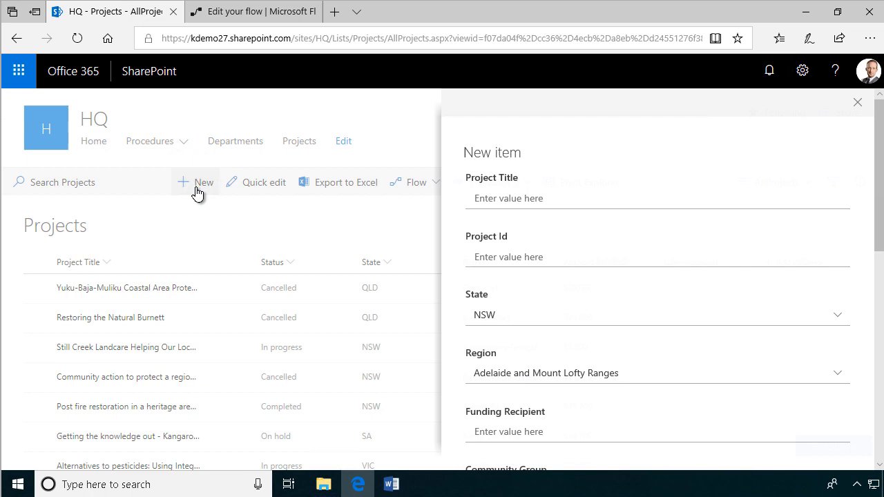
left_click(518, 199)
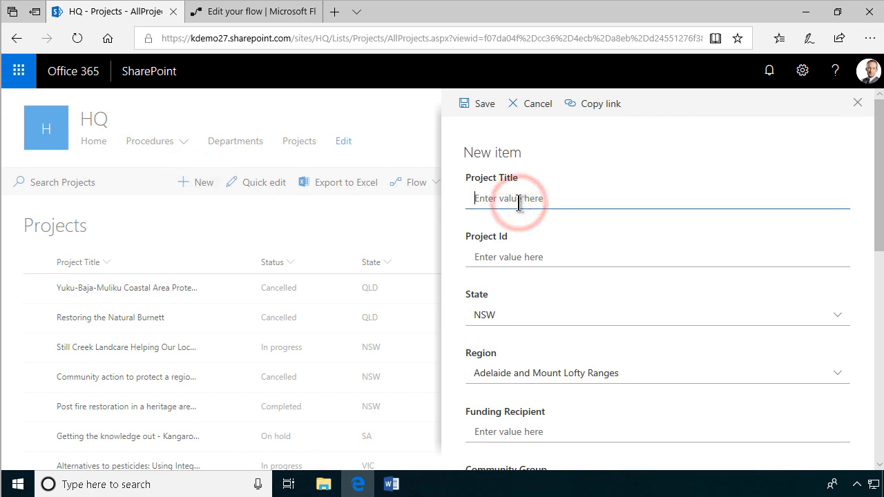
type("Peters test")
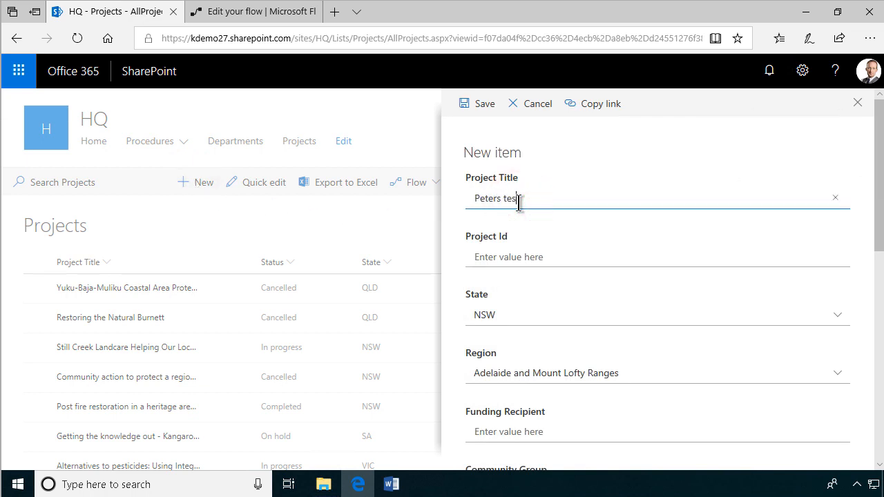
type("project")
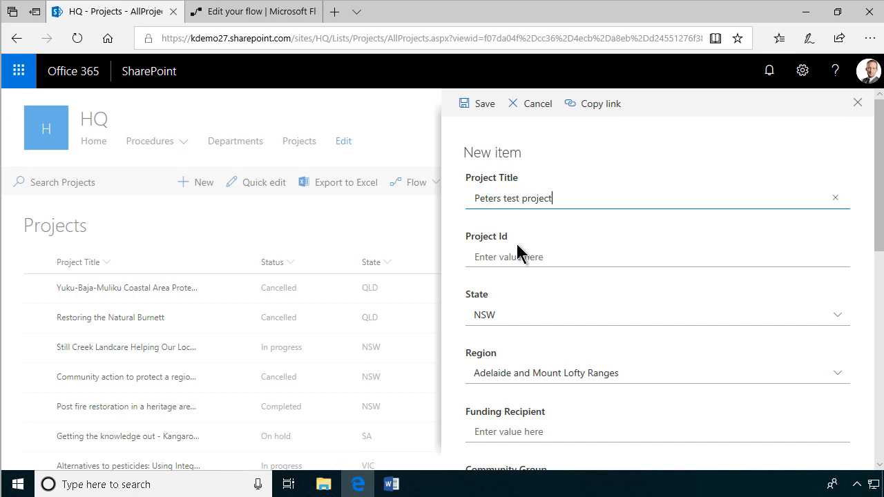
type("AAA")
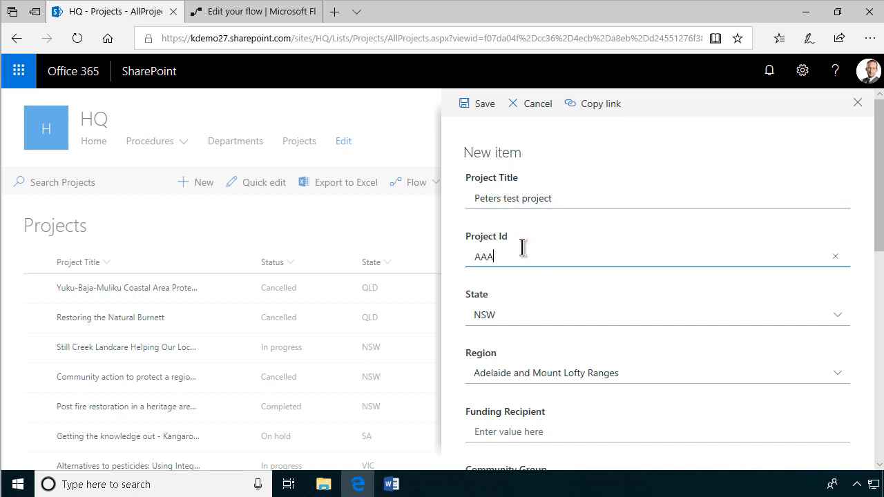
scroll("down", 3)
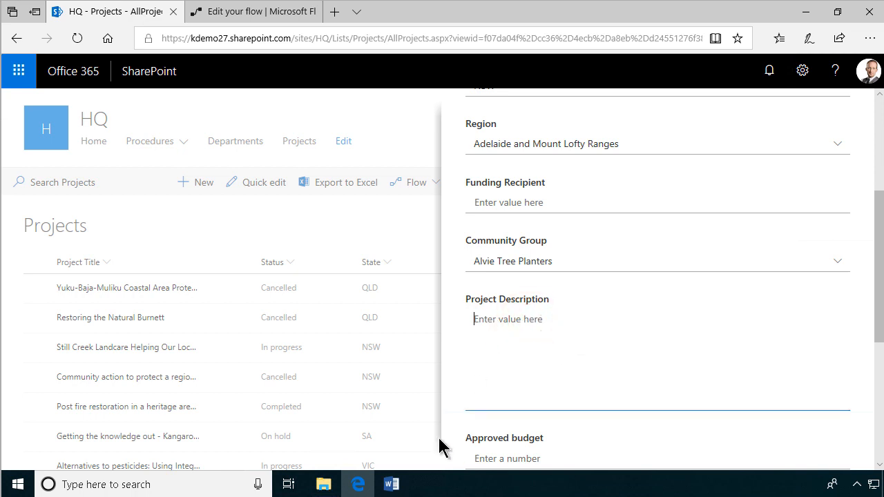
Generate filler text with =rand() in Word, select those paragraphs, and return to SharePoint
left_click(392, 484)
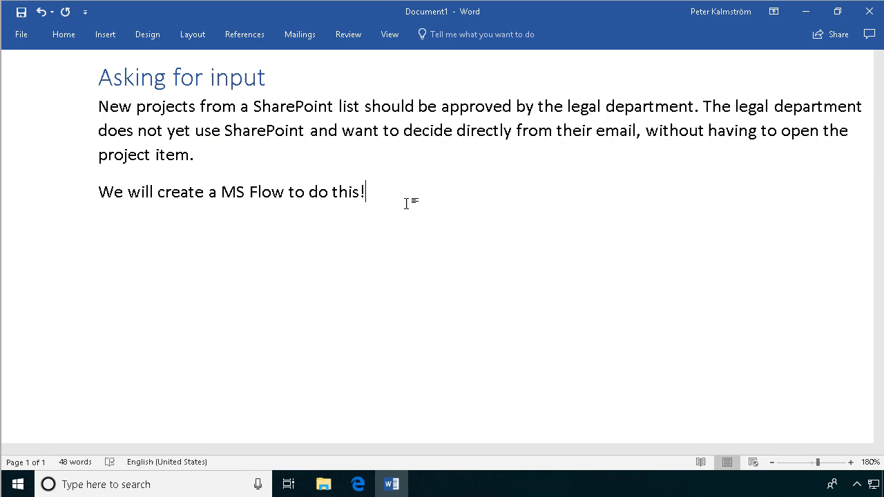
type("=rand()")
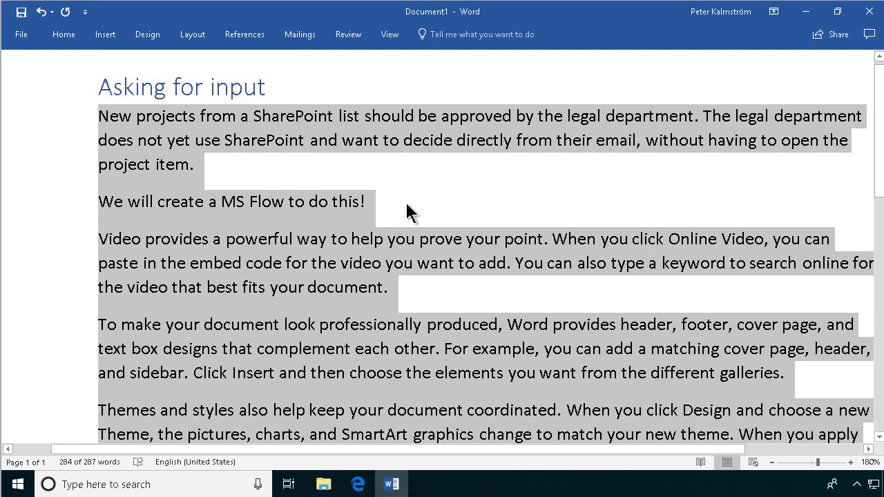
left_click(406, 201)
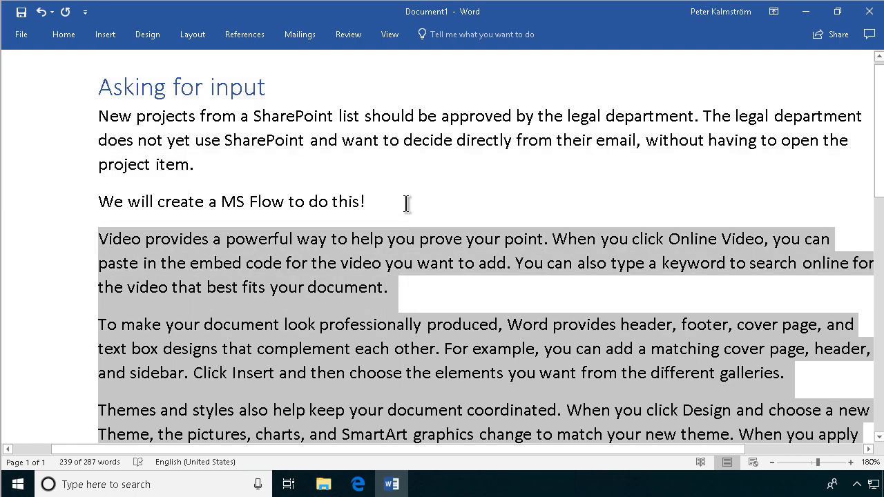
left_click(358, 484)
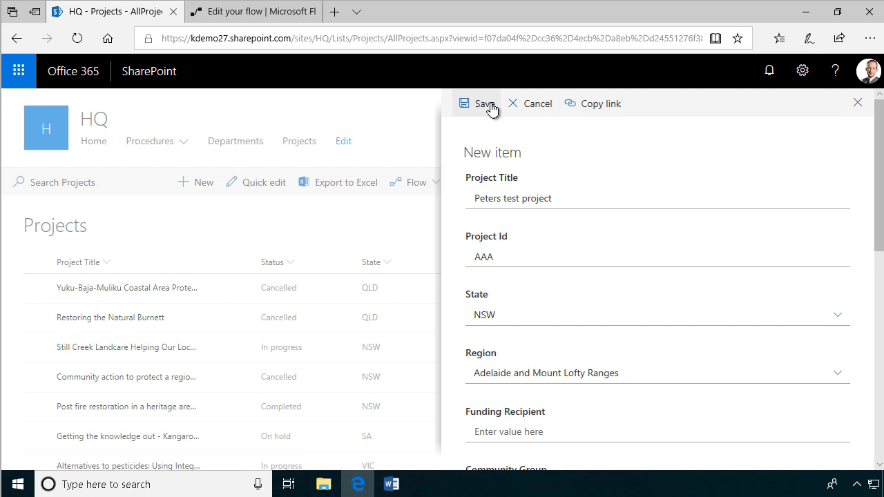
Save the test project item and check the flow's run history
left_click(483, 102)
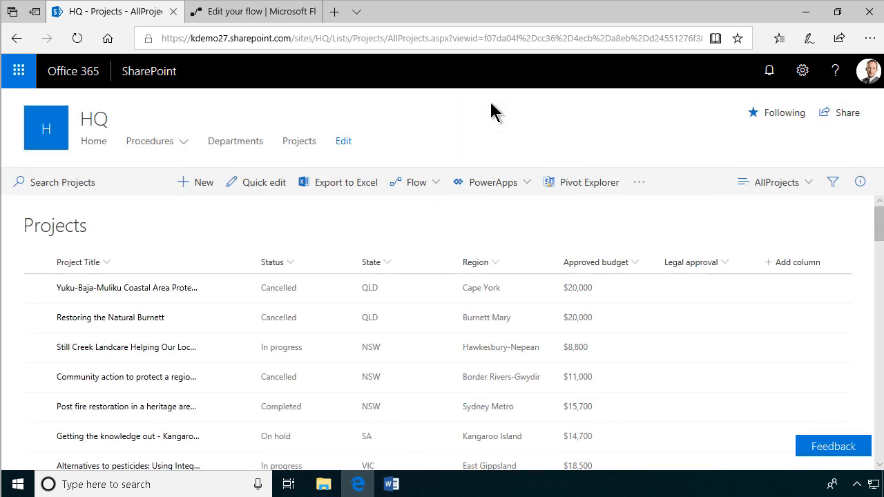
mouse_move(421, 288)
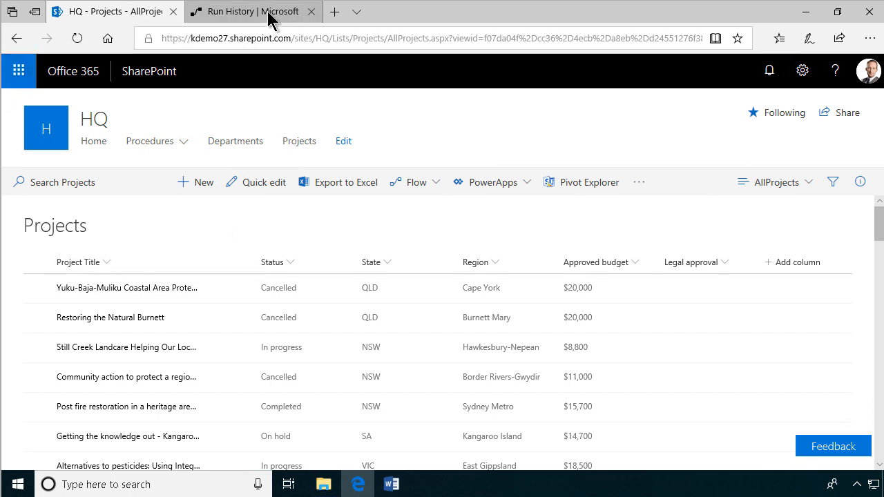
left_click(253, 11)
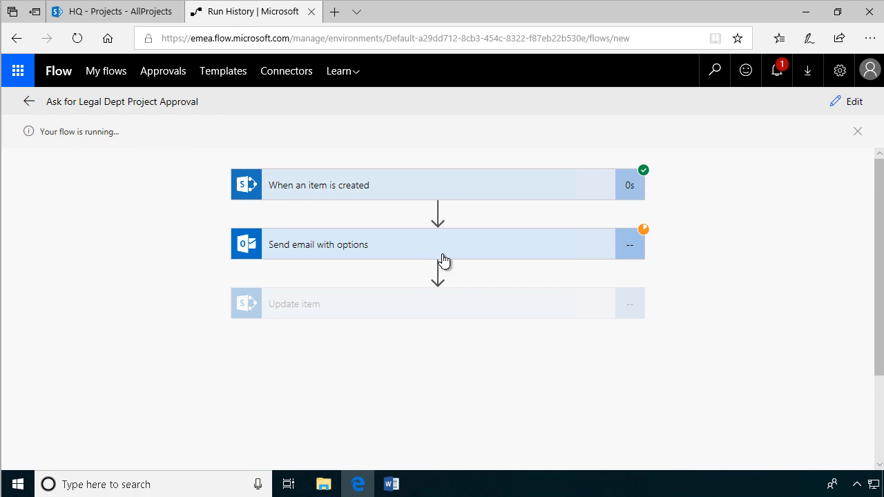
mouse_move(340, 245)
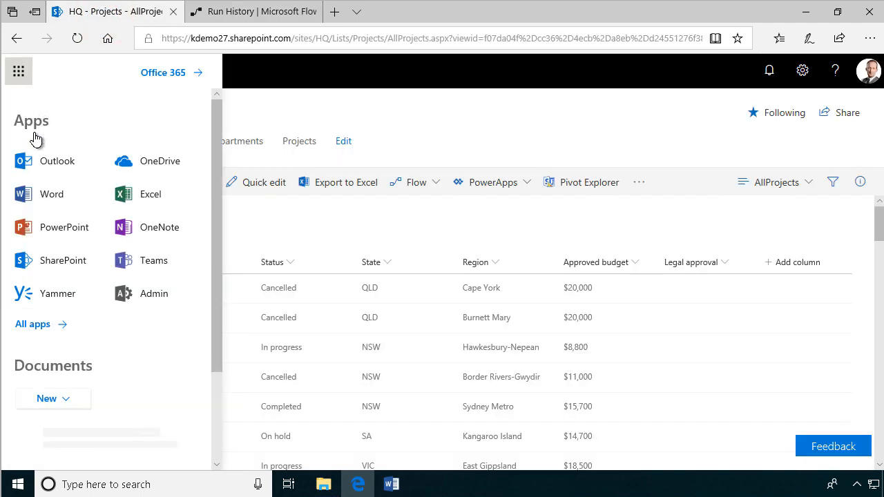
Open Outlook on the web in a new tab and open Peters test project's approval email
right_click(58, 161)
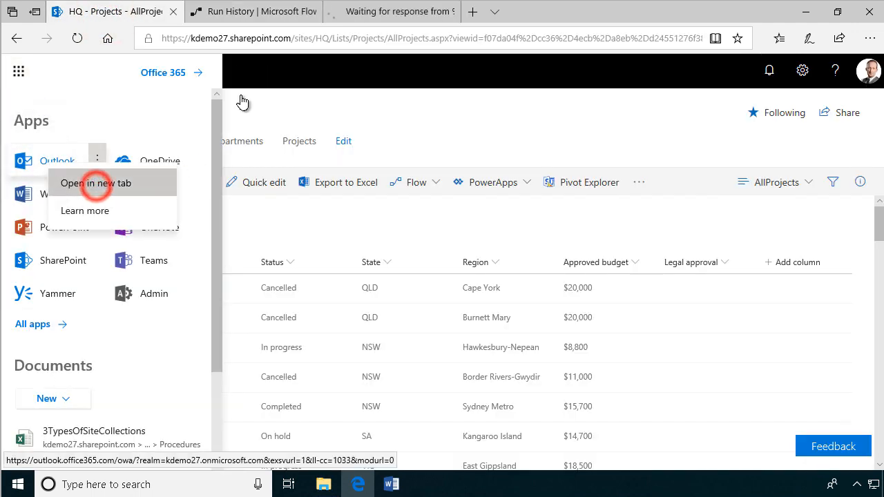
left_click(95, 183)
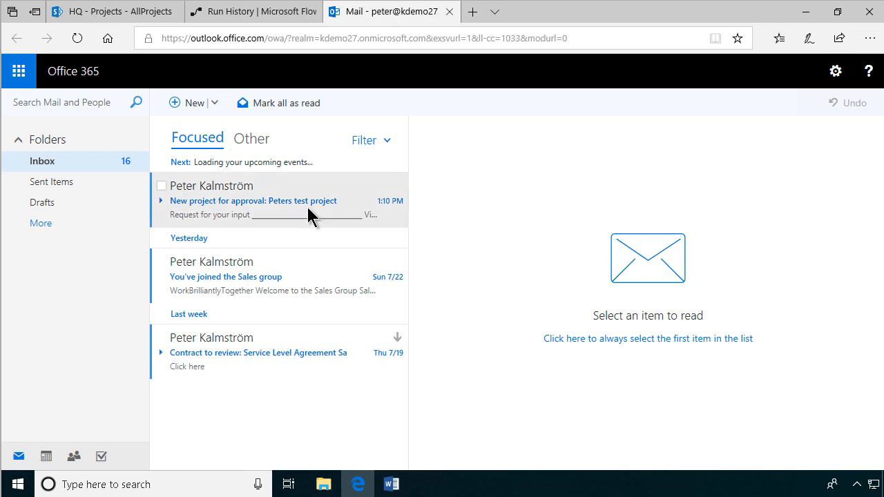
left_click(253, 201)
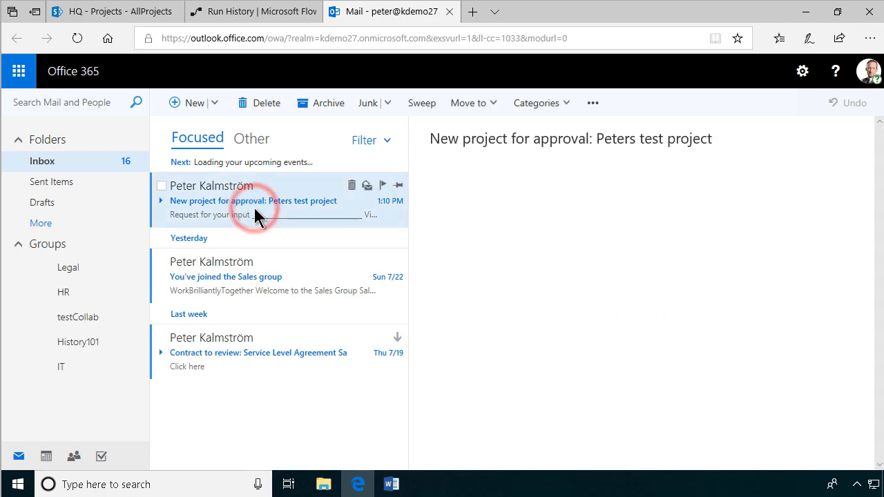
left_click(252, 201)
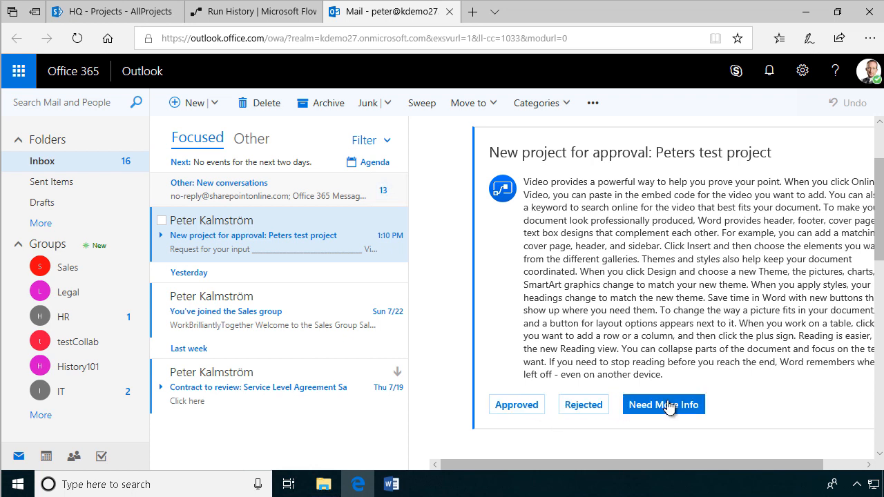
Respond 'Need More Info' to the approval, then check the flow run history and Projects list
left_click(663, 404)
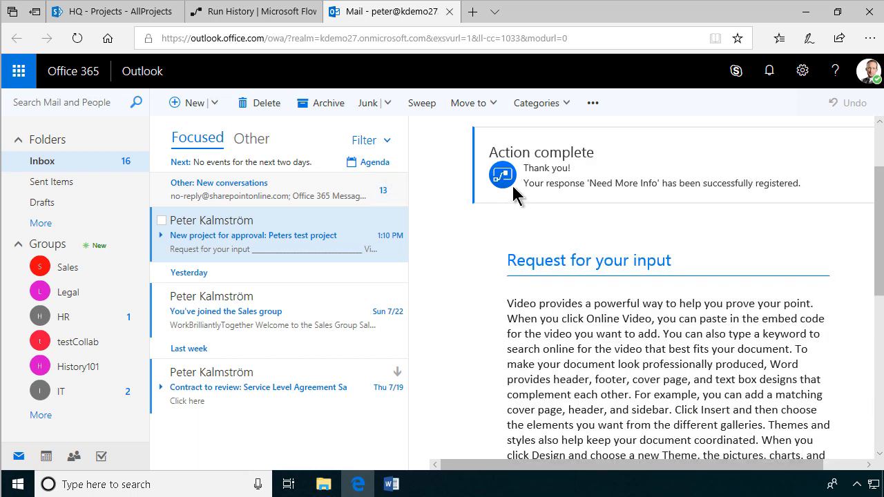
mouse_move(784, 197)
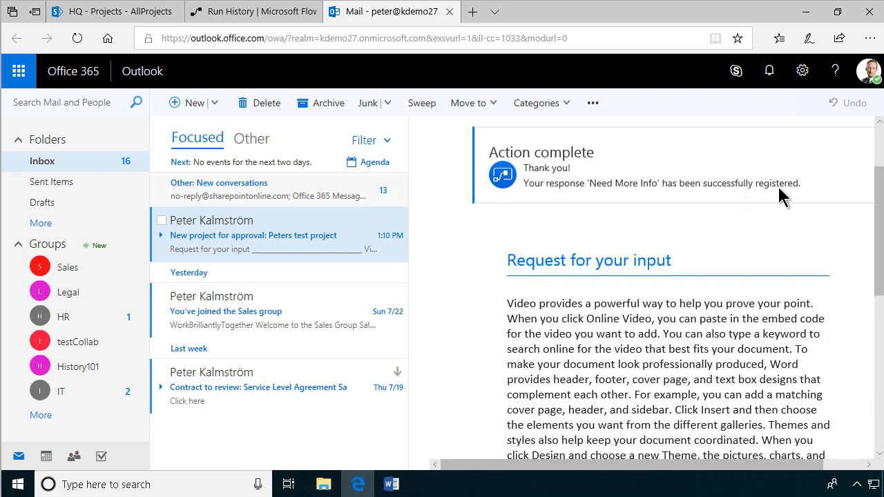
left_click(254, 11)
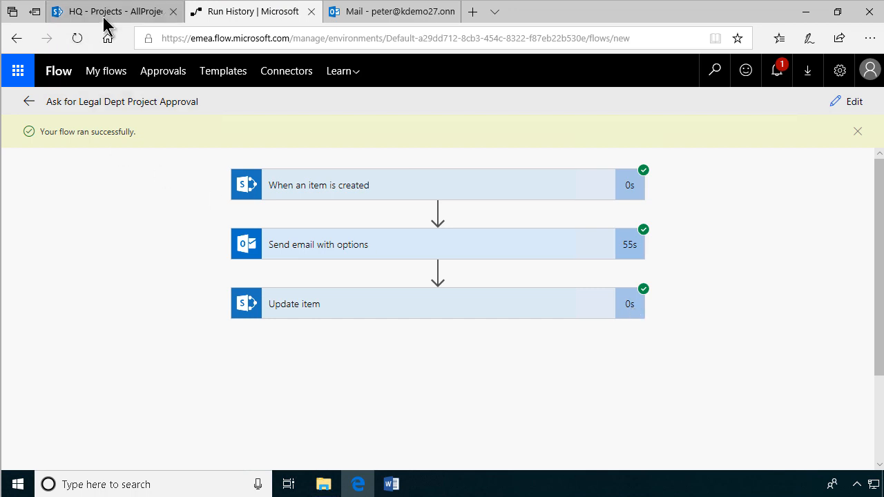
left_click(114, 11)
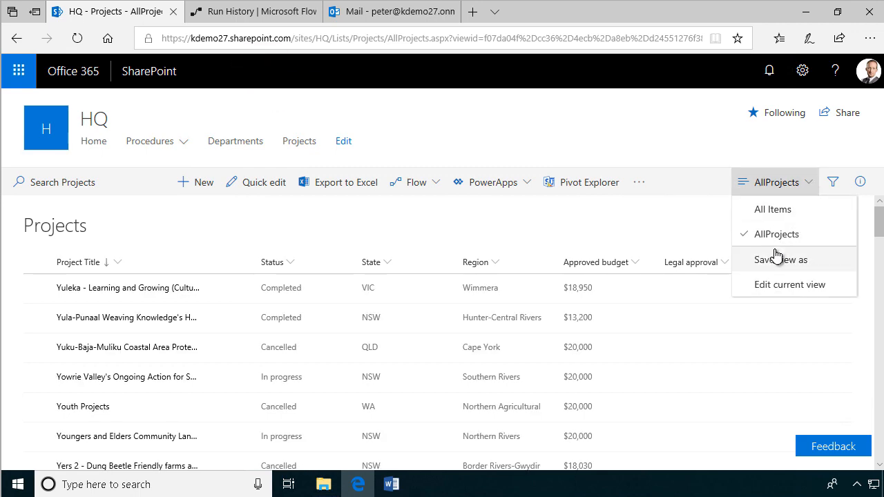
Sort the AllProjects view by ID descending and verify Peters test project shows Need More Info
left_click(790, 284)
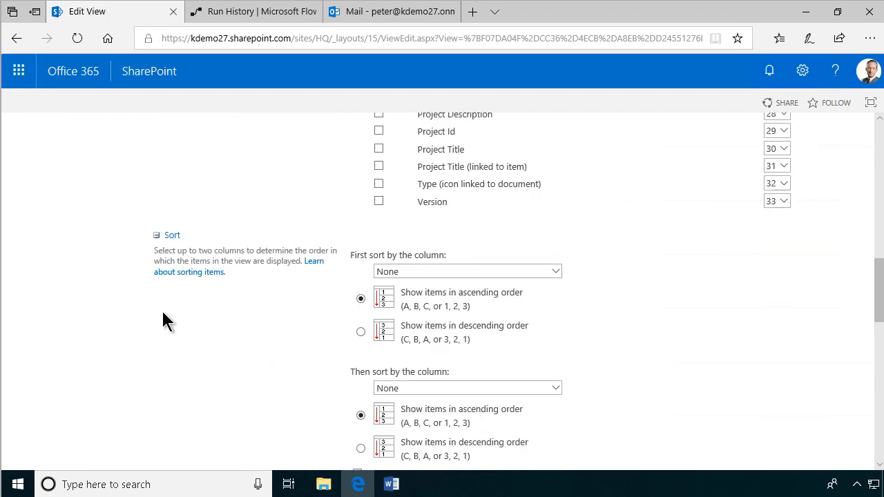
left_click(467, 270)
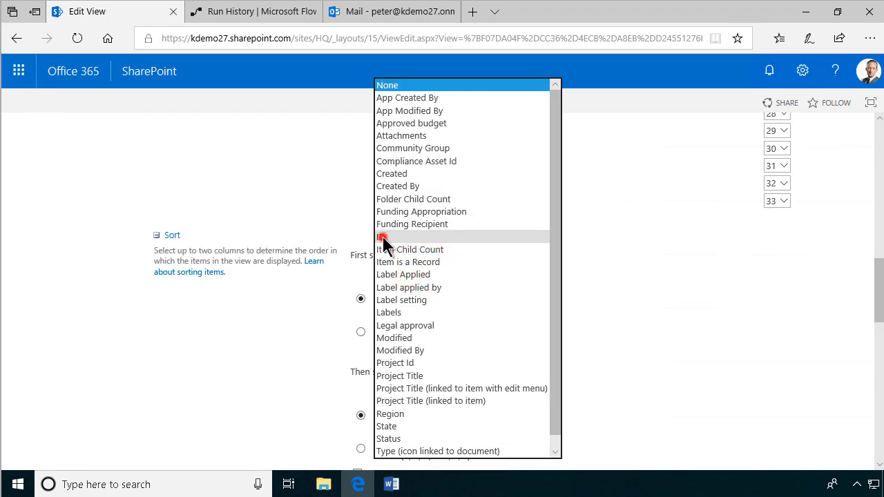
left_click(386, 237)
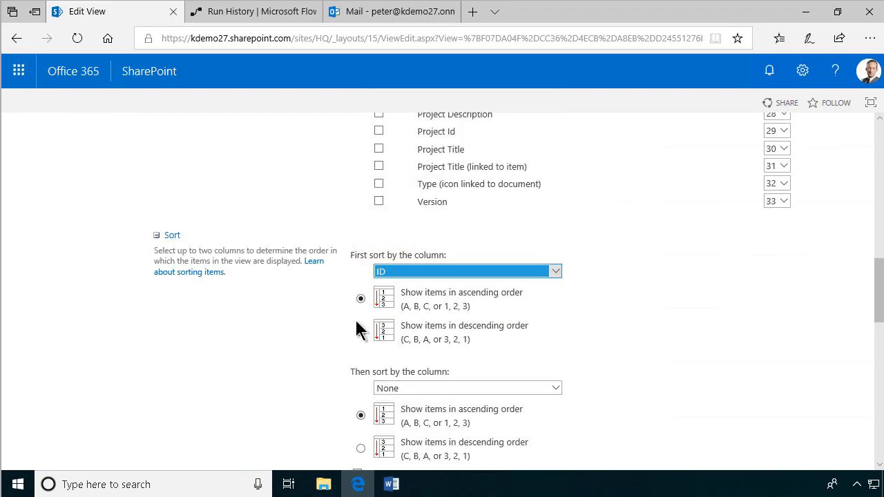
left_click(361, 331)
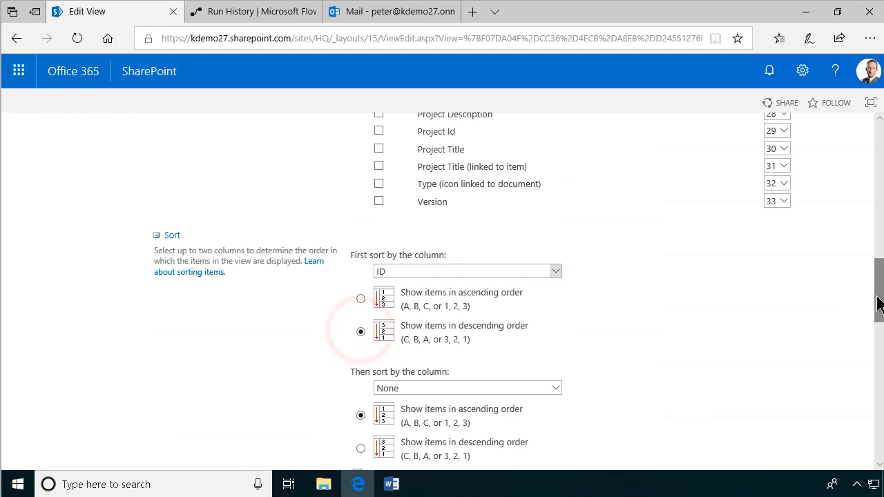
left_click(775, 199)
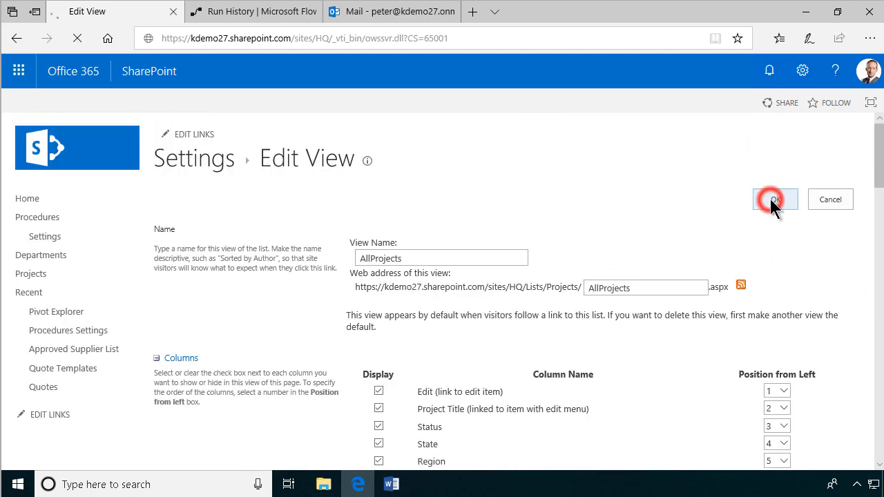
left_click(775, 199)
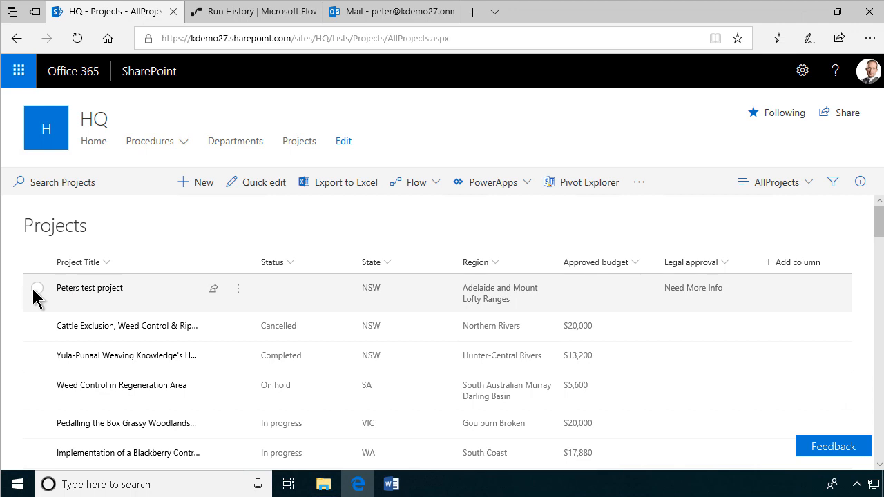
left_click(37, 289)
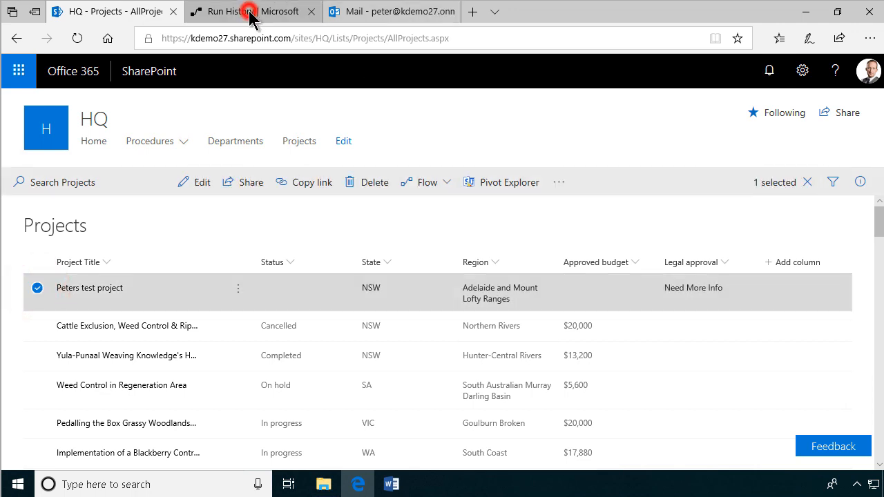
left_click(253, 12)
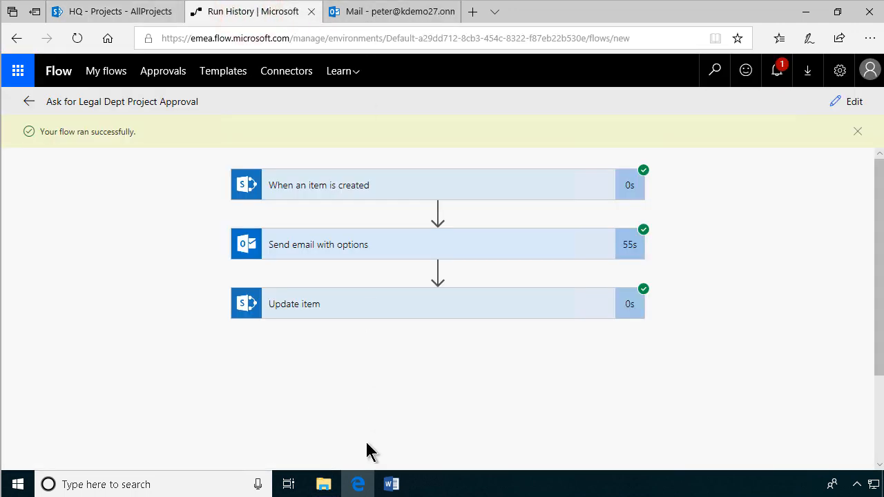
left_click(392, 483)
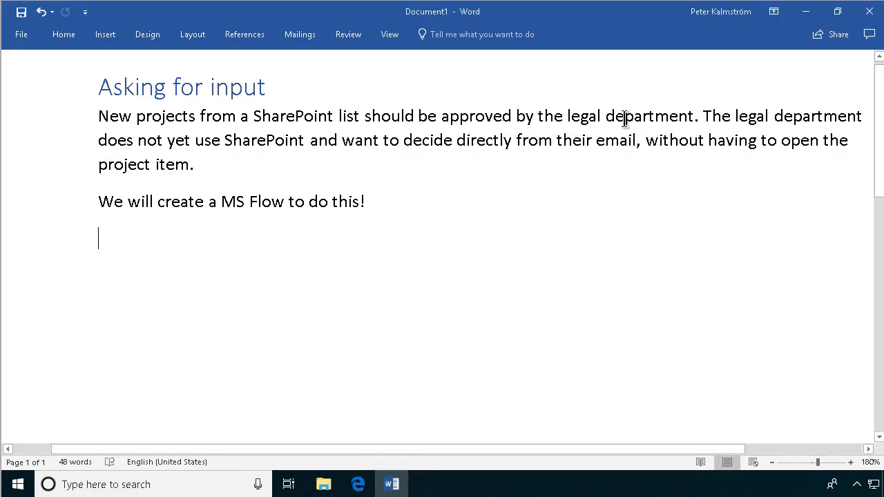
mouse_move(491, 143)
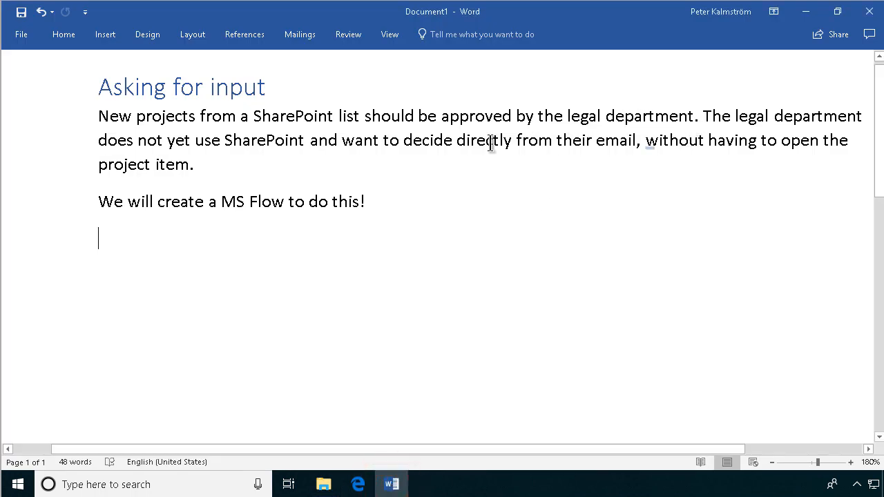
mouse_move(358, 484)
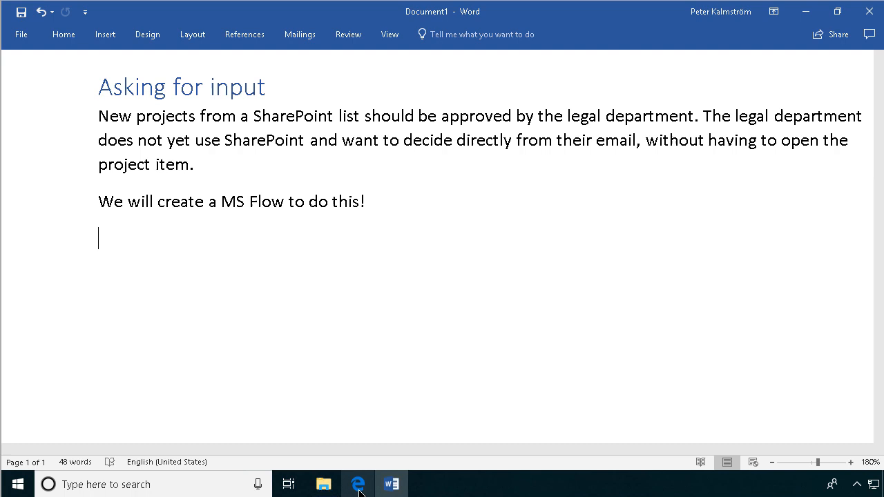
mouse_move(364, 146)
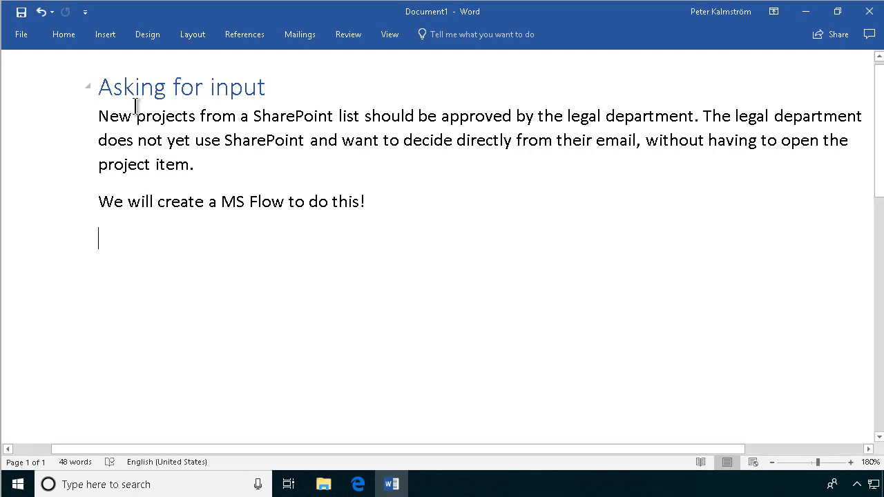
mouse_move(537, 311)
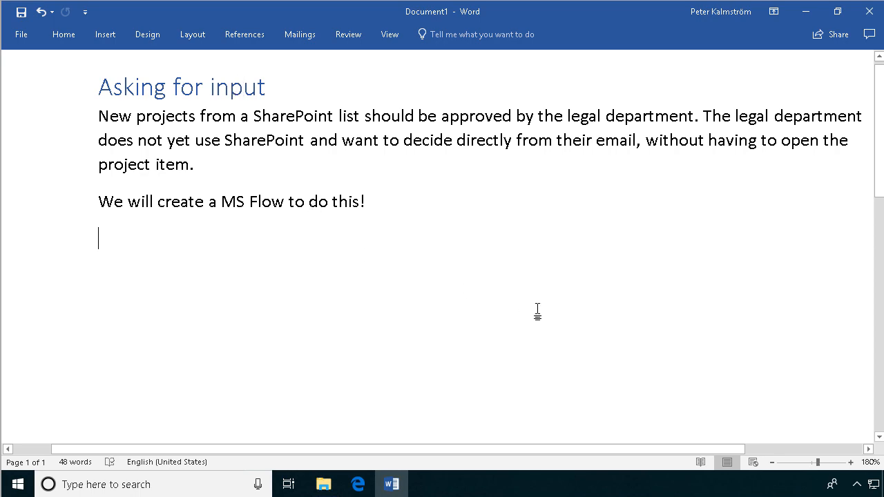
left_click(356, 483)
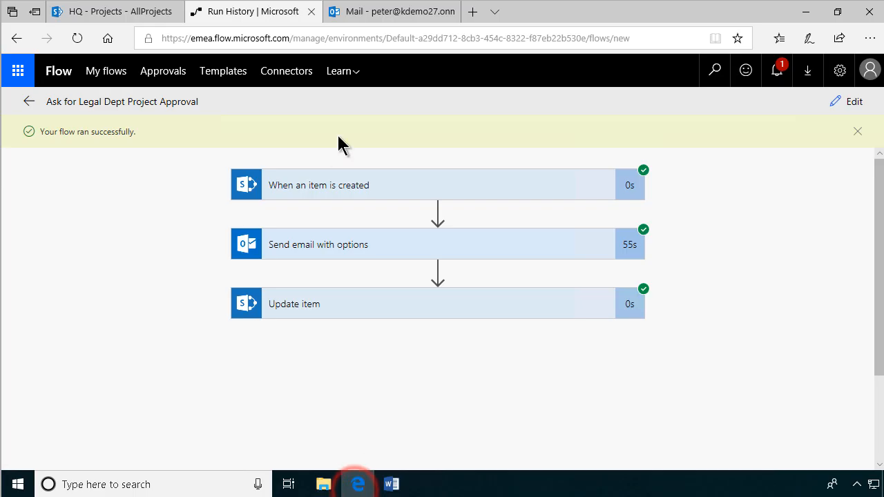